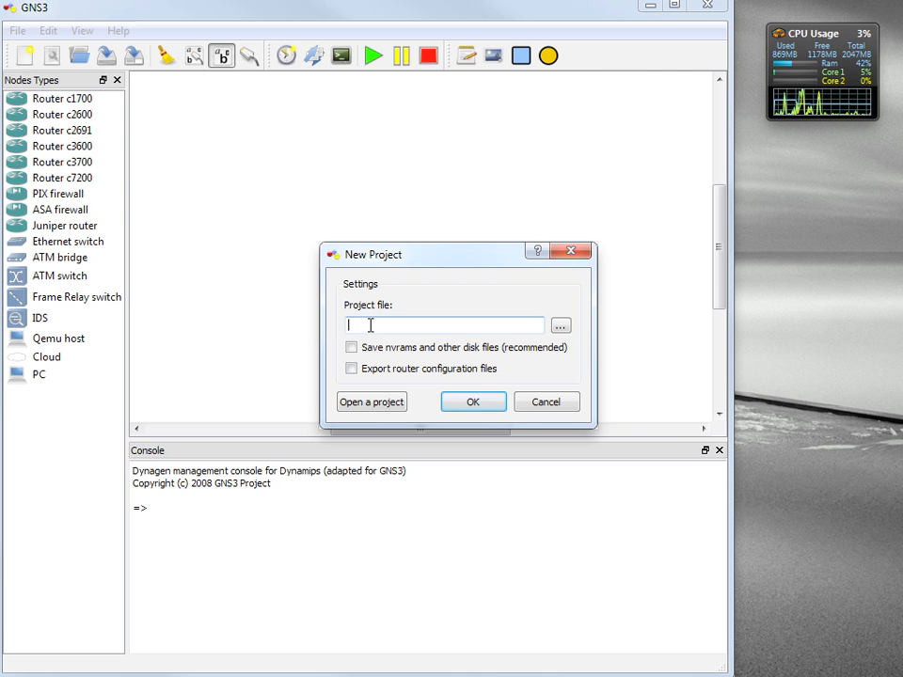
Enter CLN as the new project's name, correcting the typed entry.
{"action": "type", "text": "cn"}
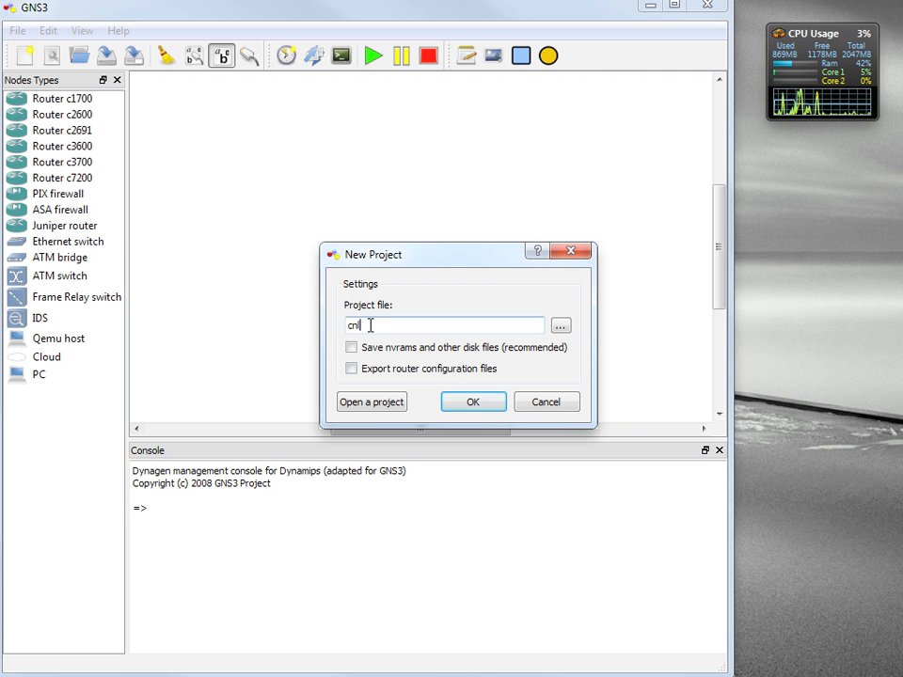
{"action": "key", "text": "Backspace"}
{"action": "type", "text": "CLN"}
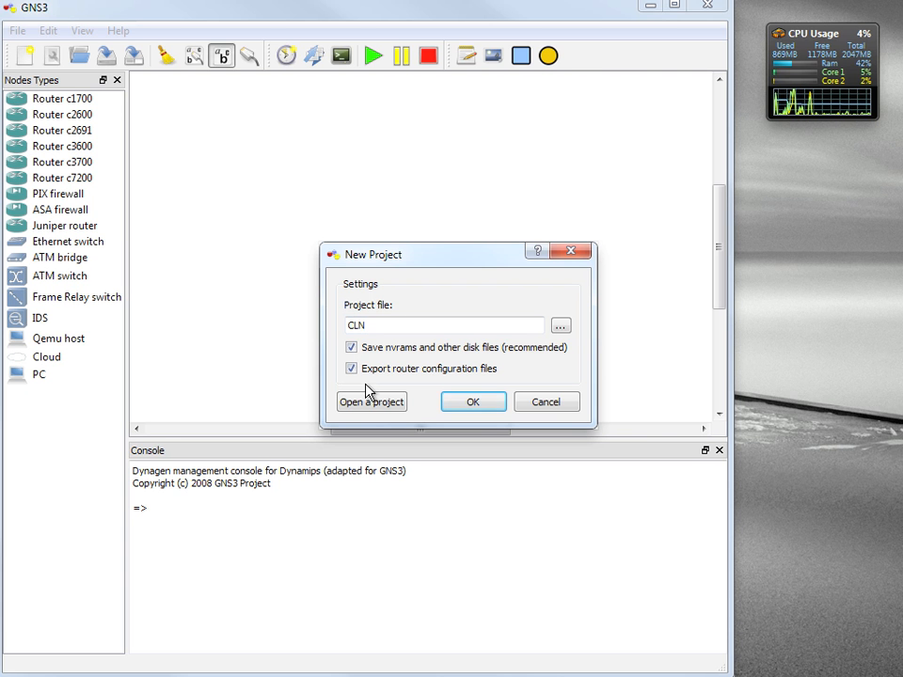
Create the CLN project and change router R1's console port to 2001.
{"action": "left_click", "coordinate": [473, 402]}
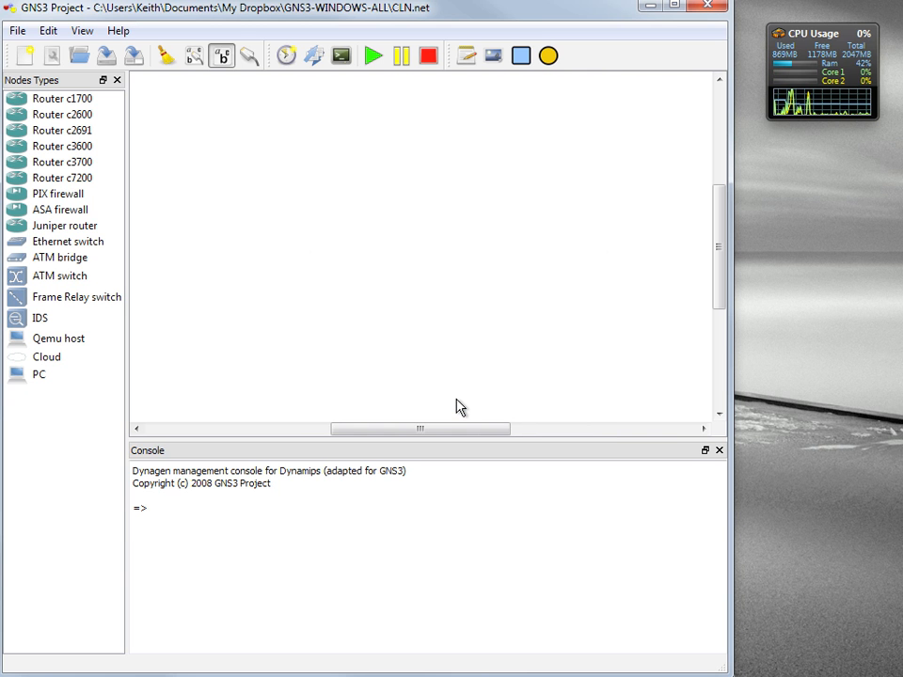
{"action": "mouse_move", "coordinate": [431, 17]}
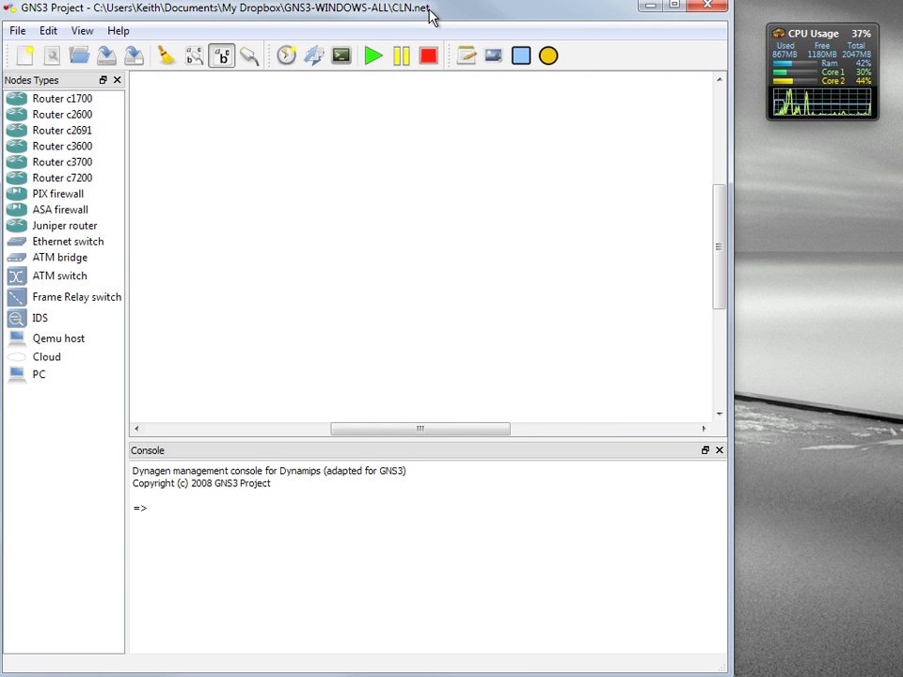
{"action": "mouse_move", "coordinate": [416, 17]}
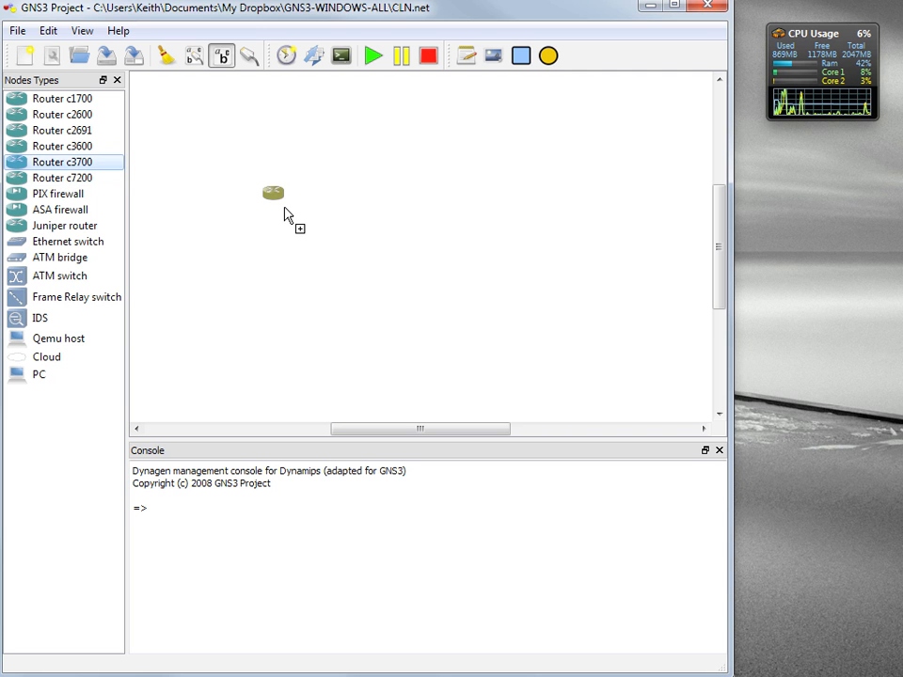
{"action": "mouse_move", "coordinate": [284, 204]}
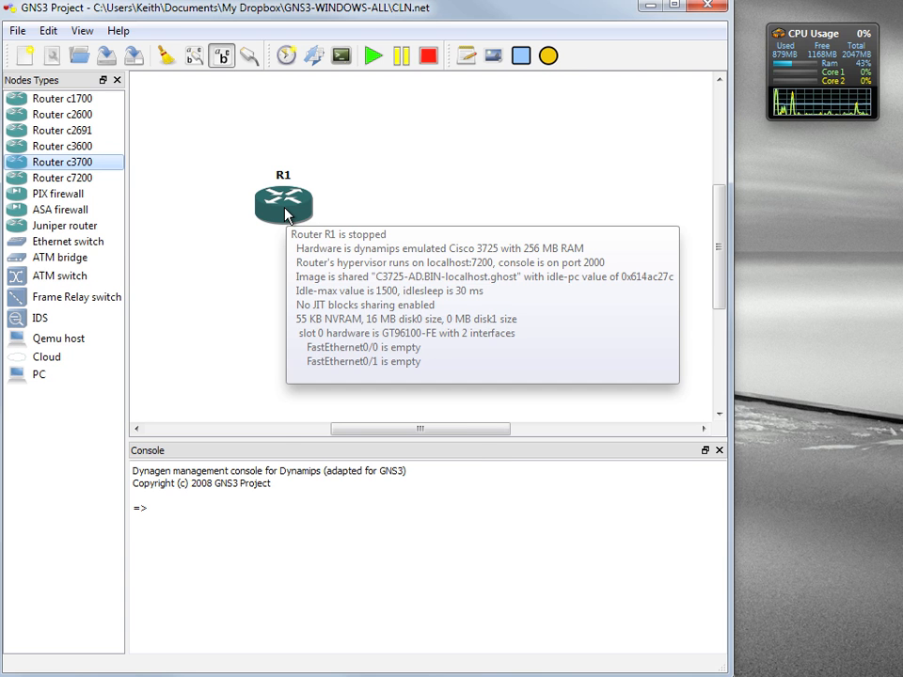
{"action": "right_click", "coordinate": [283, 204]}
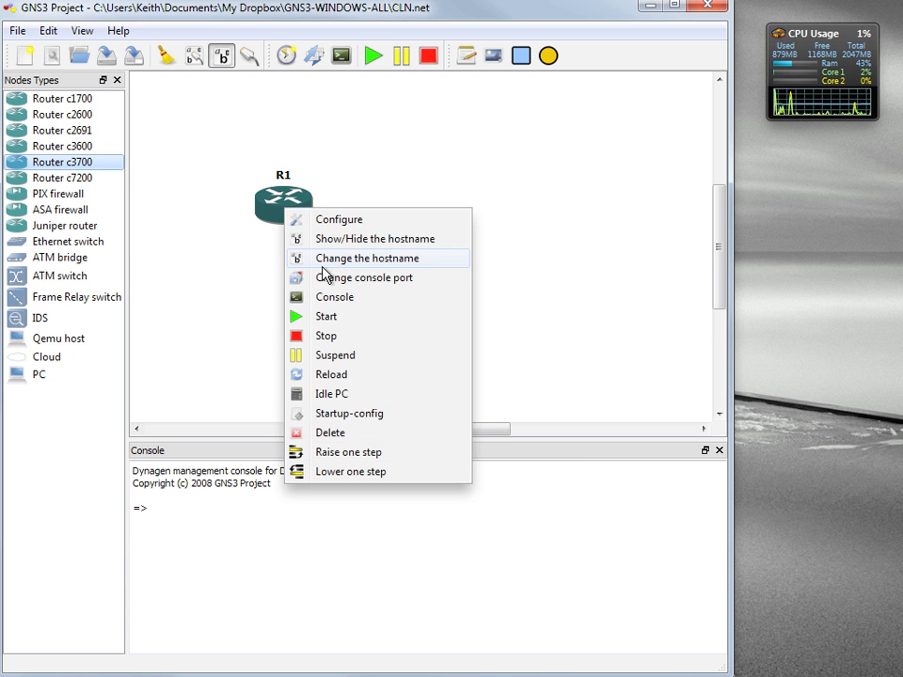
{"action": "left_click", "coordinate": [364, 276]}
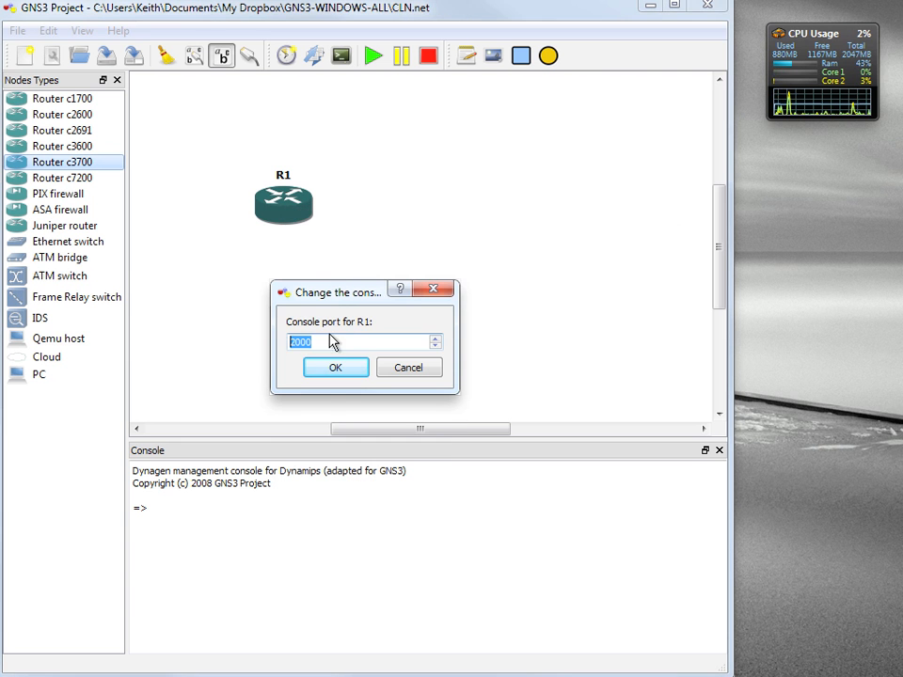
{"action": "left_click", "coordinate": [436, 337]}
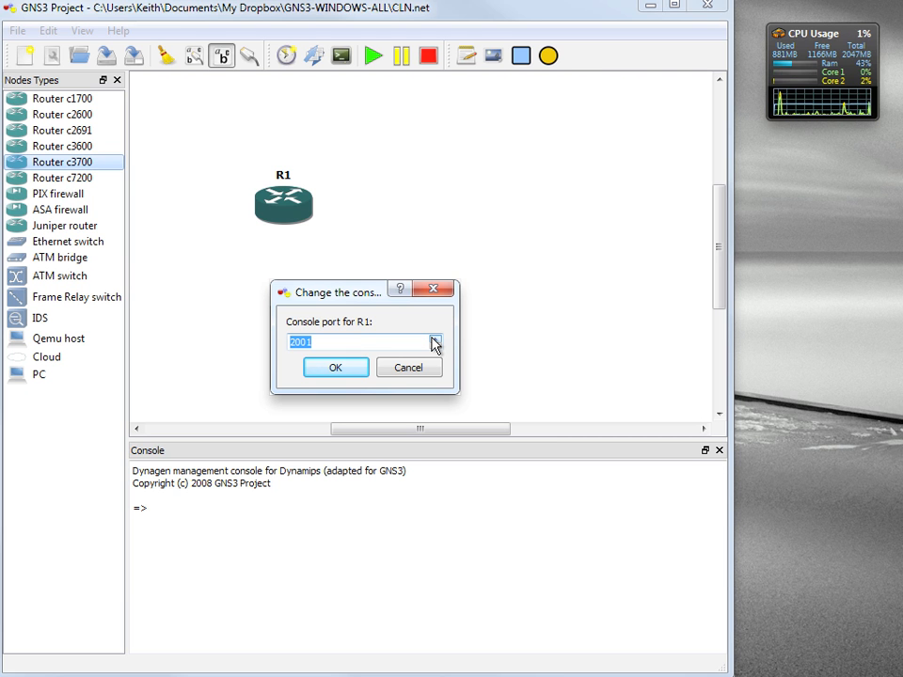
{"action": "left_click", "coordinate": [335, 367]}
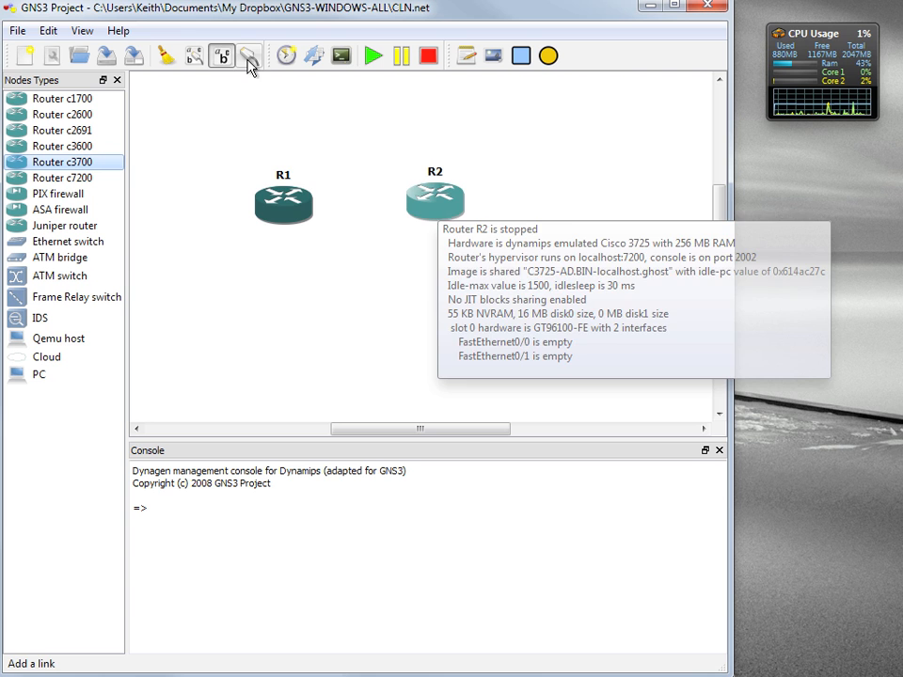
Connect R1 to R2 with a FastEthernet link.
{"action": "left_click", "coordinate": [250, 56]}
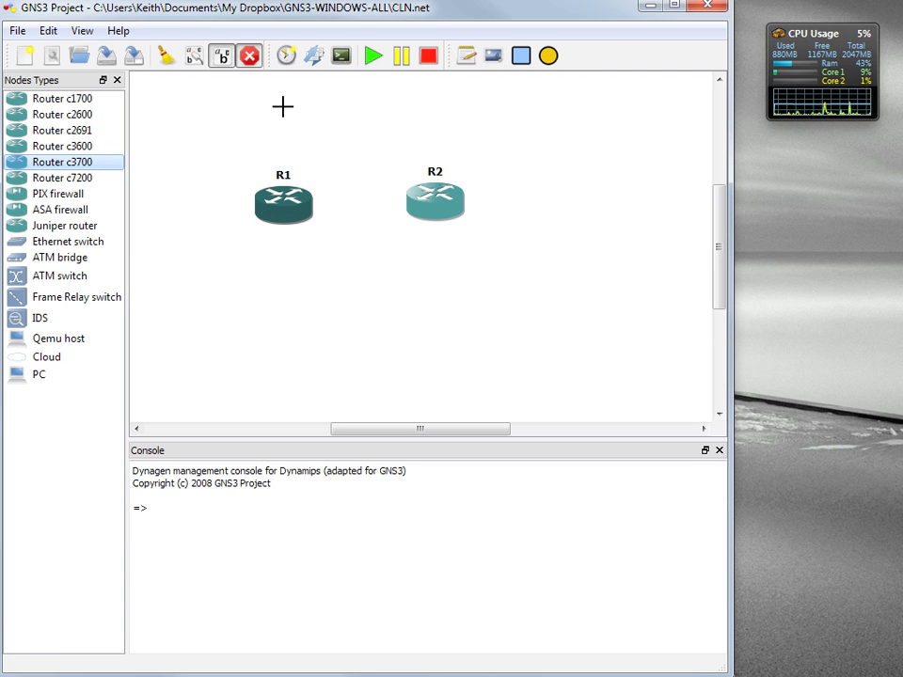
{"action": "mouse_move", "coordinate": [339, 218]}
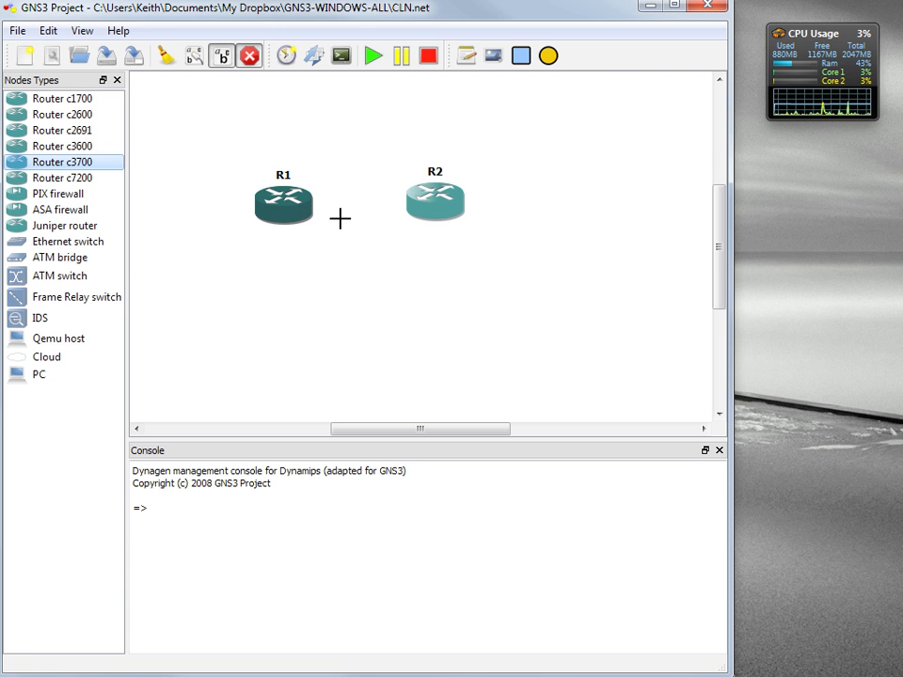
{"action": "left_click_drag", "start_coordinate": [283, 202], "coordinate": [435, 202]}
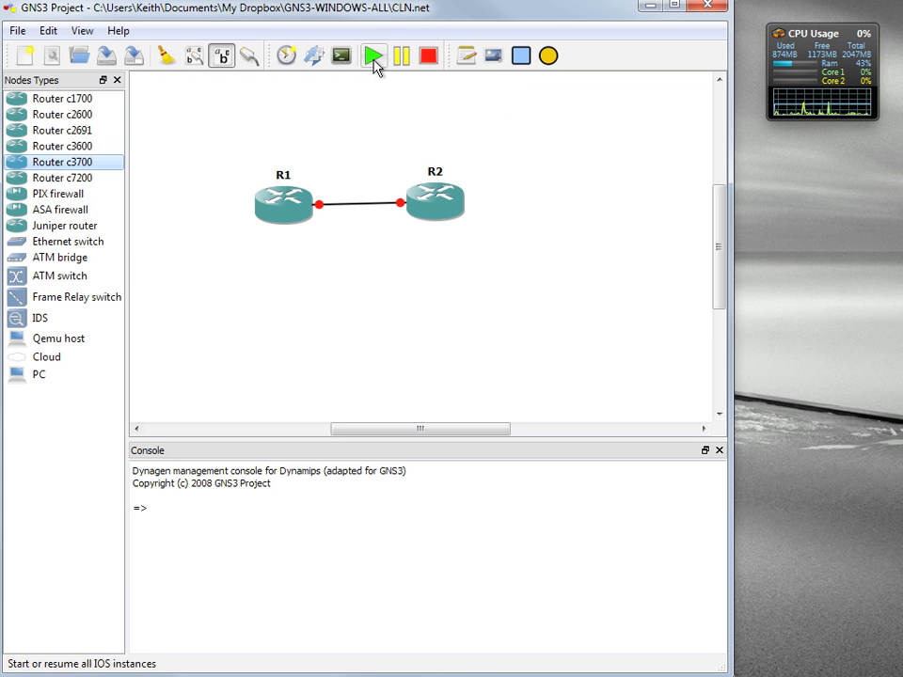
Select router R1 and bring up its context menu to start it.
{"action": "left_click", "coordinate": [373, 56]}
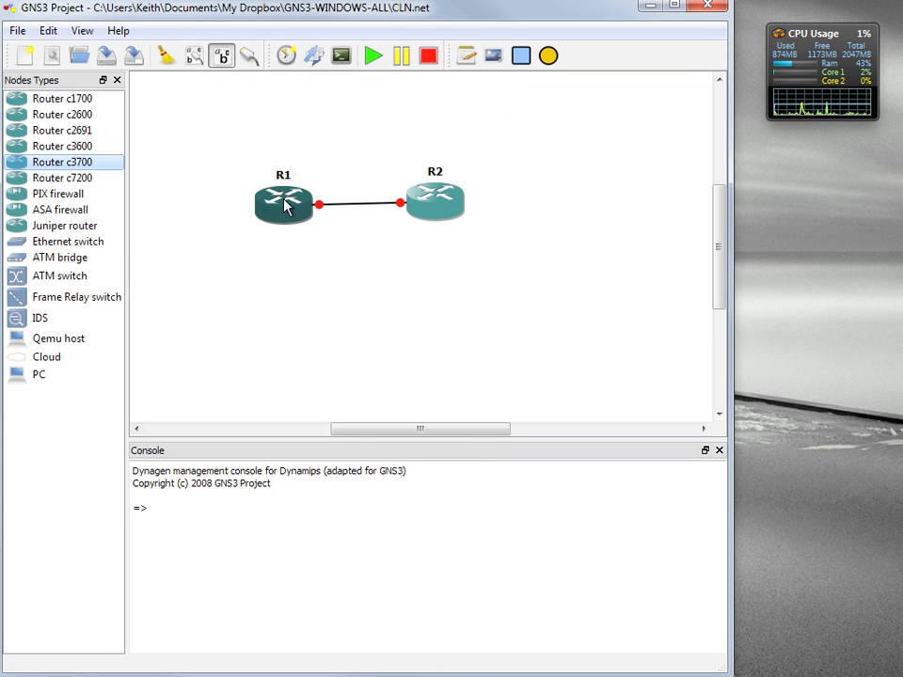
{"action": "right_click", "coordinate": [284, 204]}
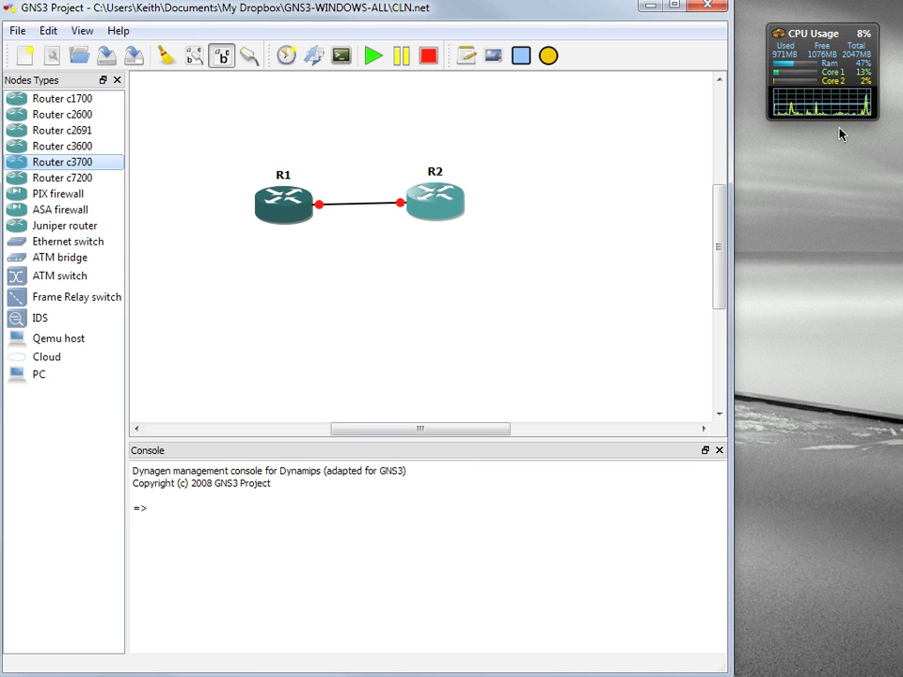
{"action": "mouse_move", "coordinate": [817, 115]}
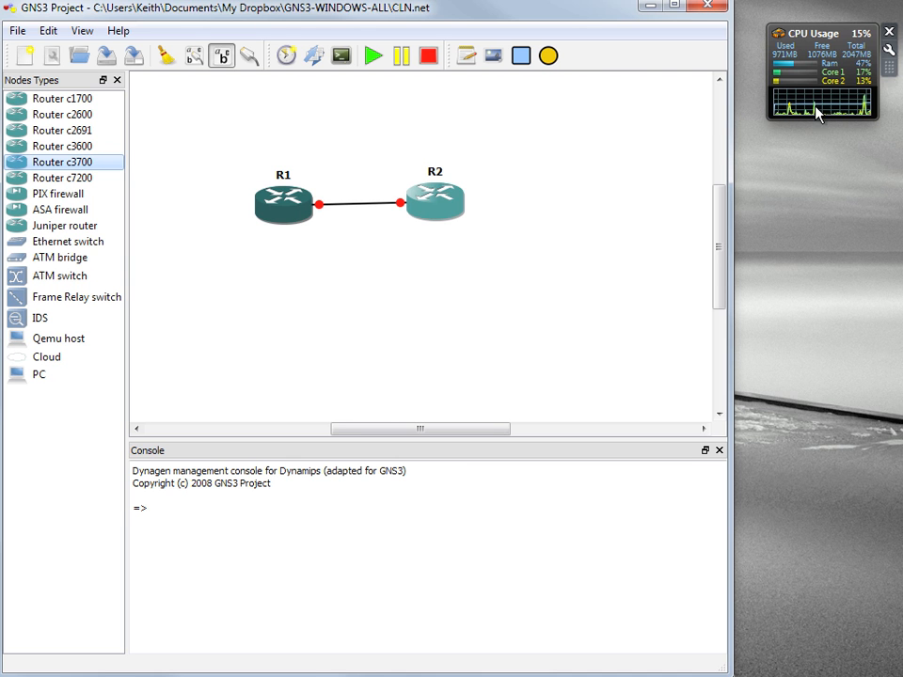
{"action": "mouse_move", "coordinate": [285, 224]}
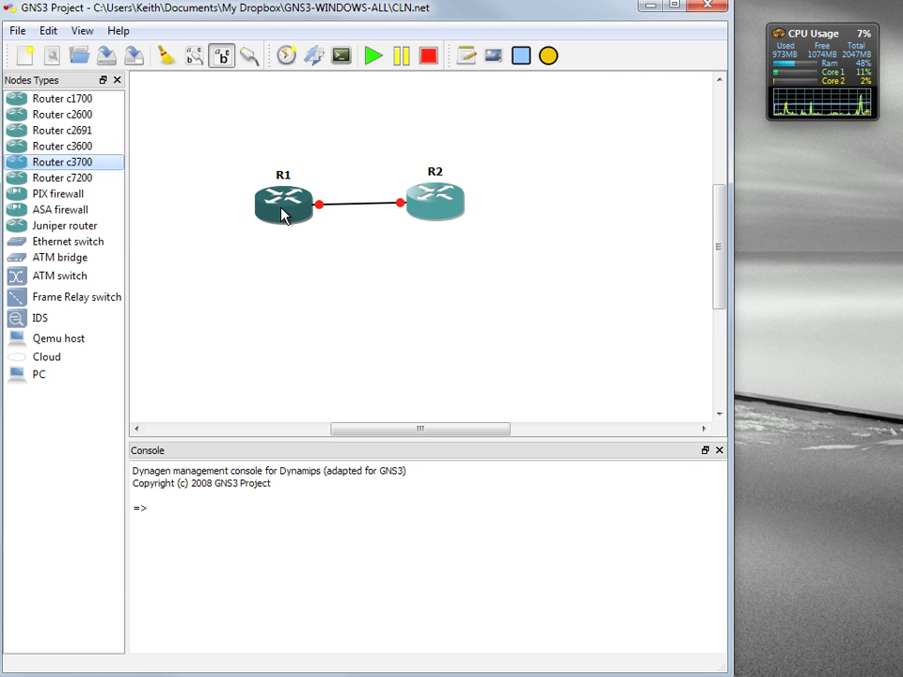
{"action": "mouse_move", "coordinate": [361, 272]}
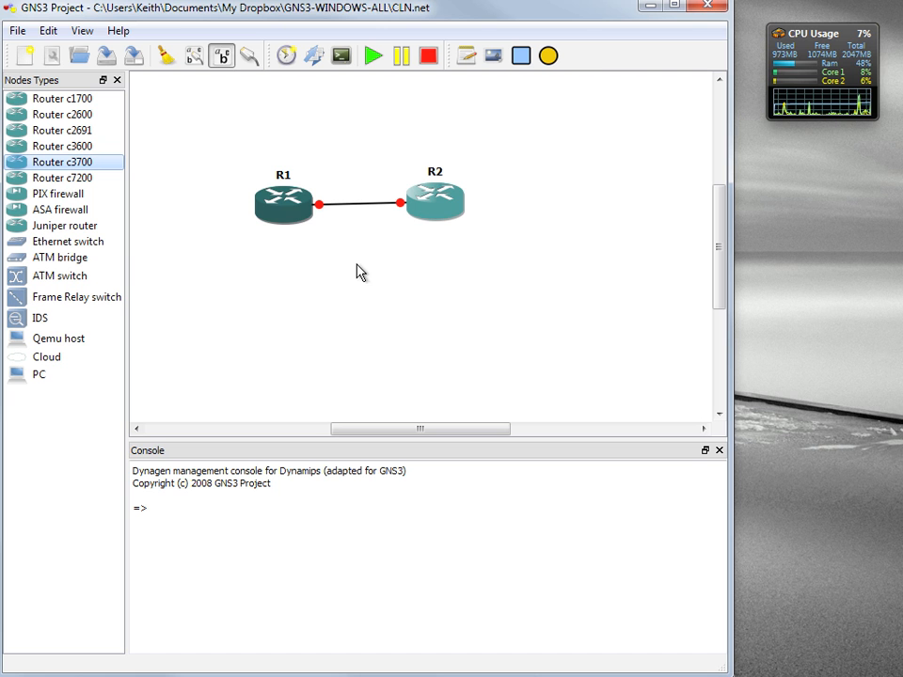
{"action": "mouse_move", "coordinate": [353, 271]}
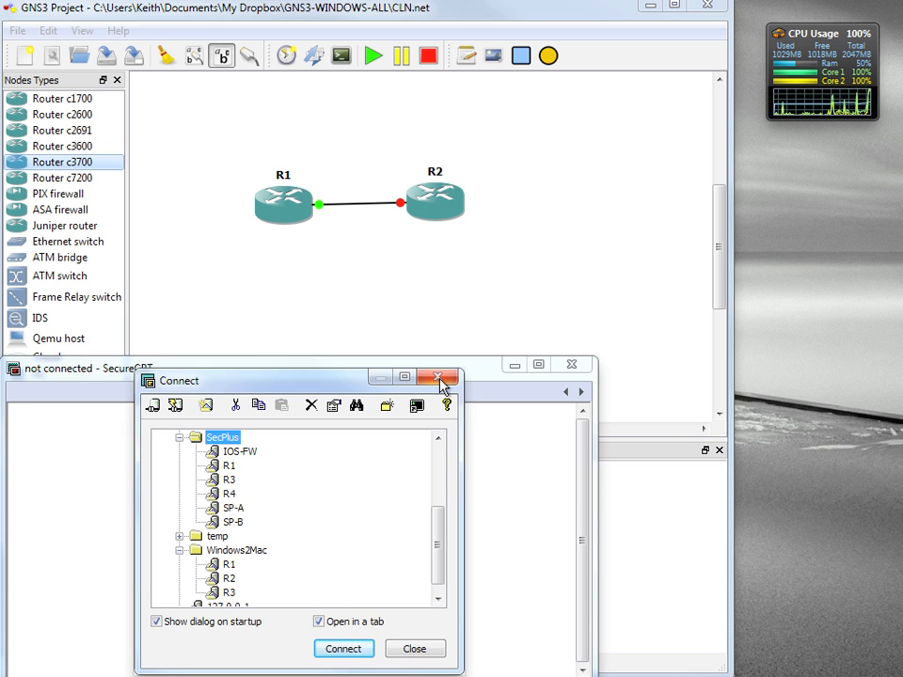
Dismiss the Connect dialog, restore SecureCRT's menu bar, and begin a Quick Connect.
{"action": "left_click", "coordinate": [439, 377]}
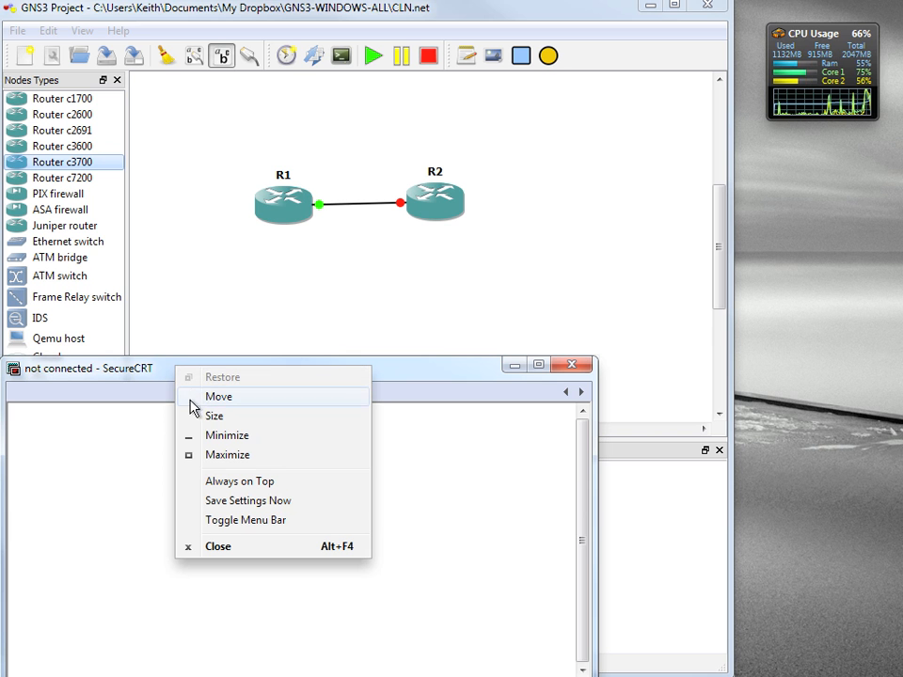
{"action": "mouse_move", "coordinate": [246, 520]}
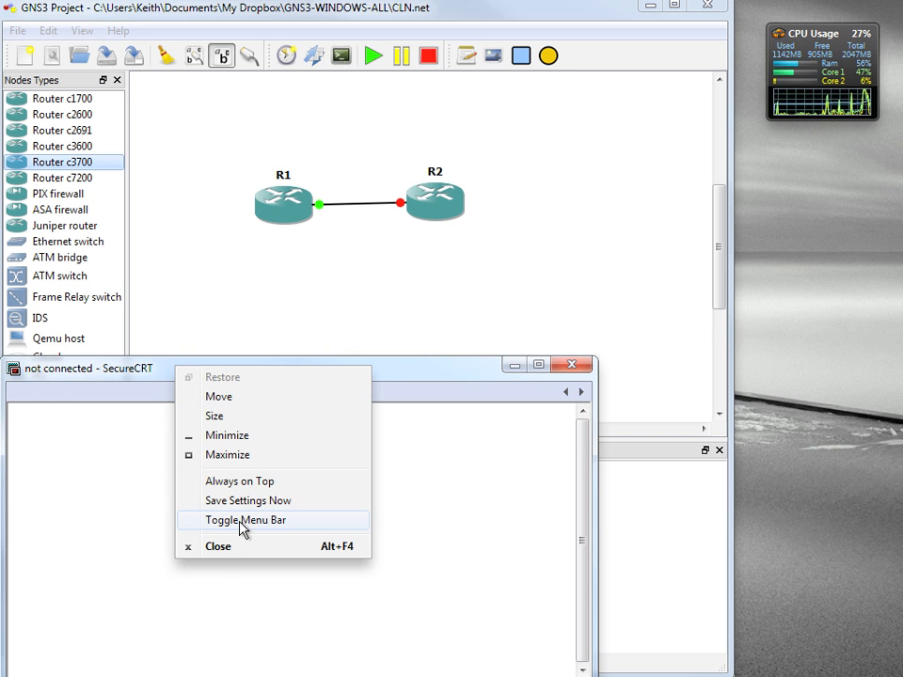
{"action": "left_click", "coordinate": [245, 520]}
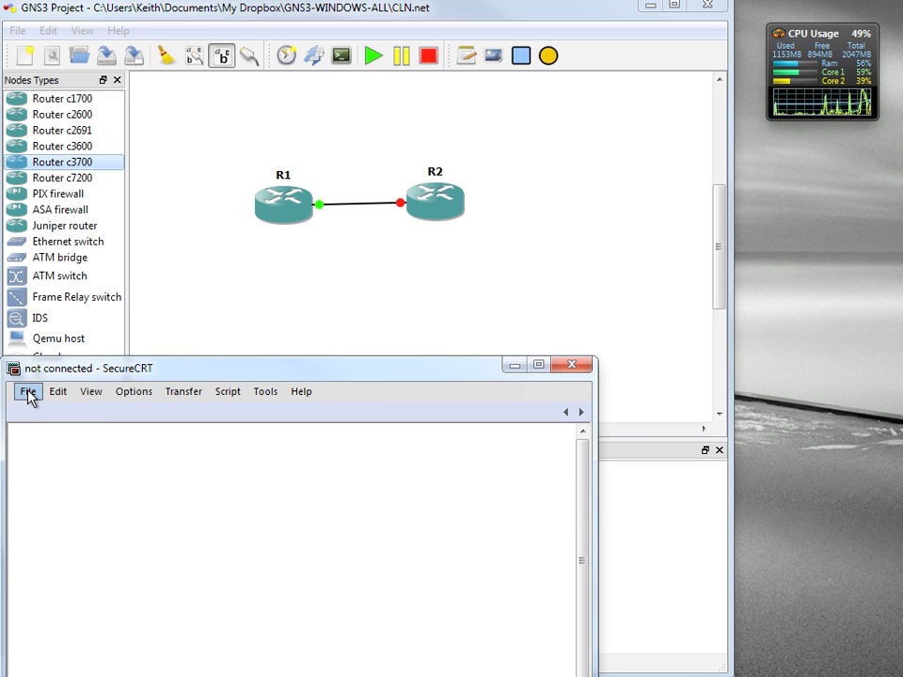
{"action": "left_click", "coordinate": [28, 391]}
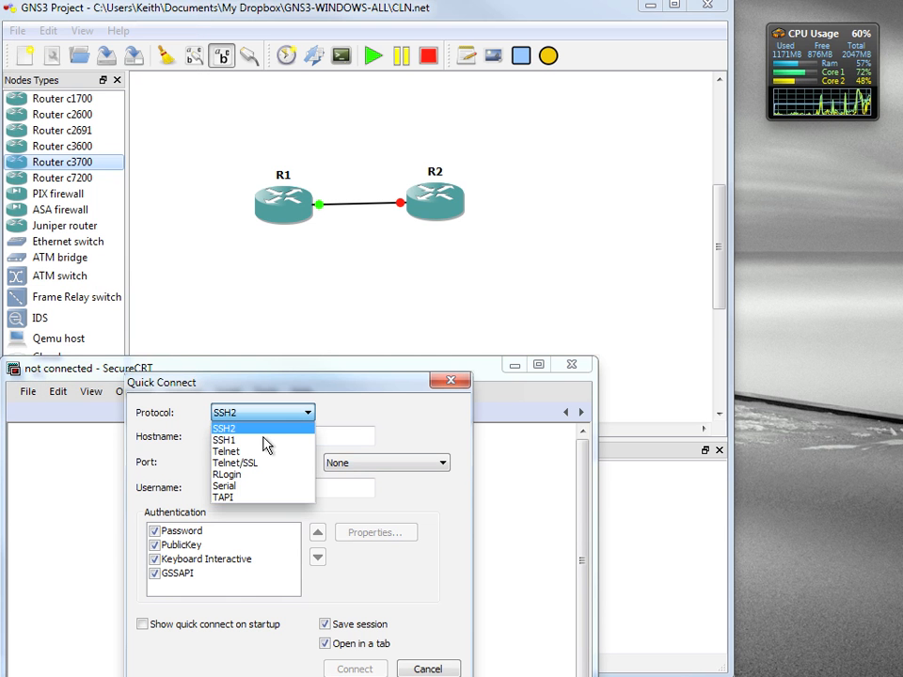
Set up a Telnet connection to 127.0.0.1 port 2001, saving the session and opening a tab.
{"action": "left_click", "coordinate": [226, 451]}
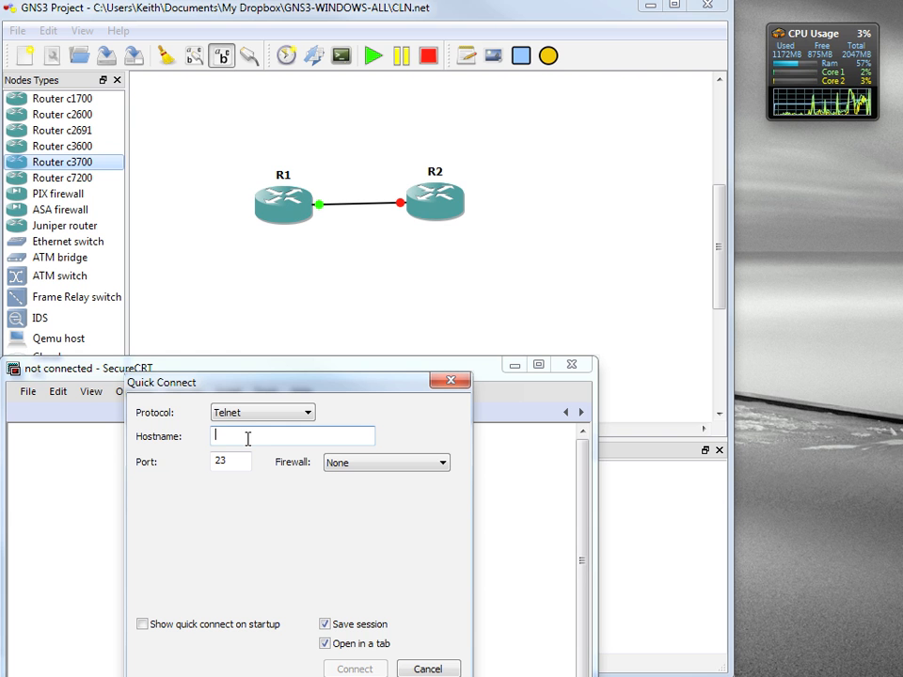
{"action": "type", "text": "127.0.0."}
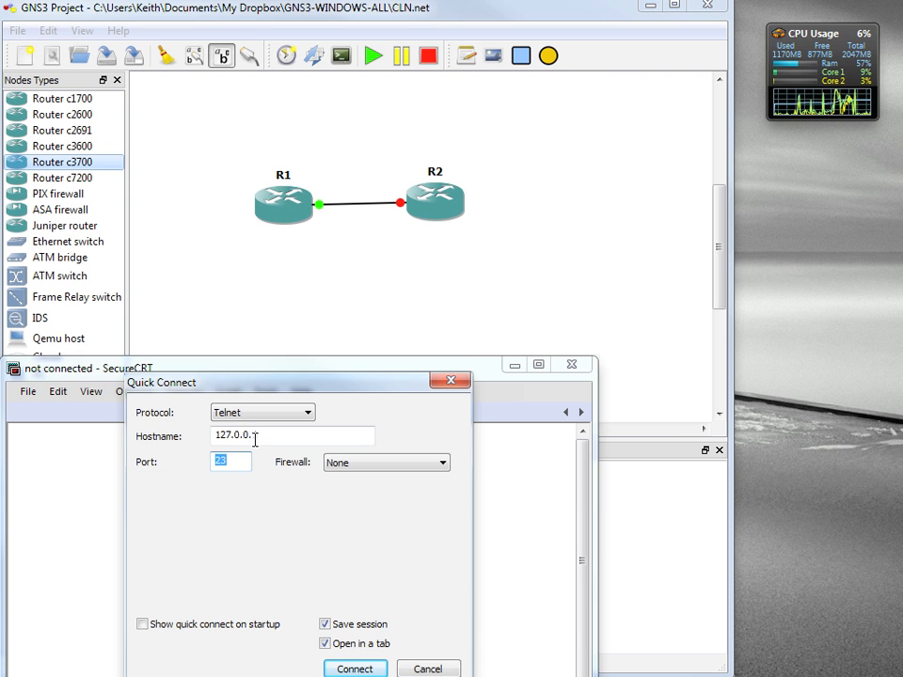
{"action": "type", "text": "1"}
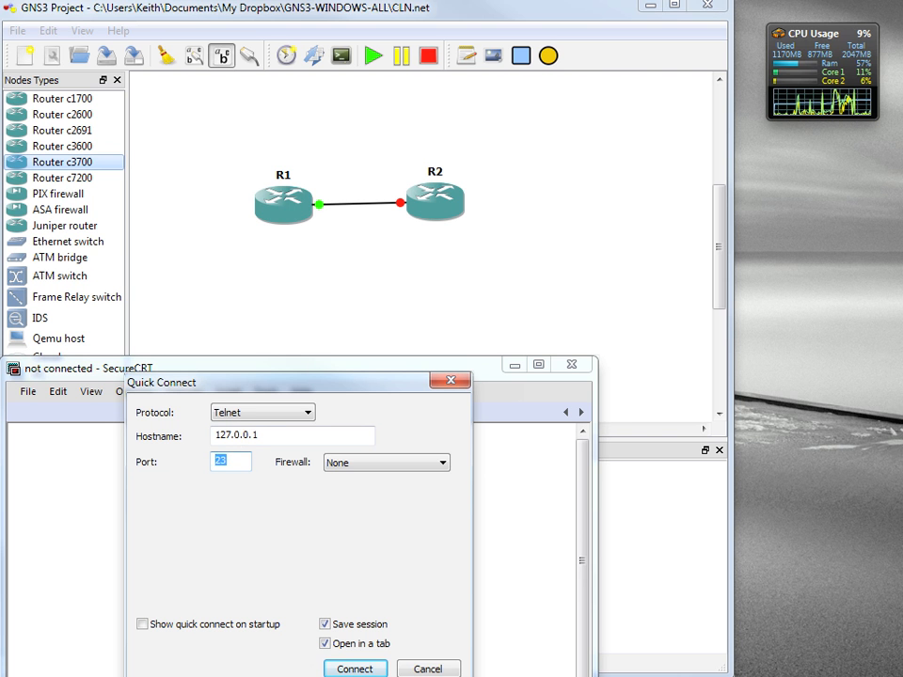
{"action": "type", "text": "2001"}
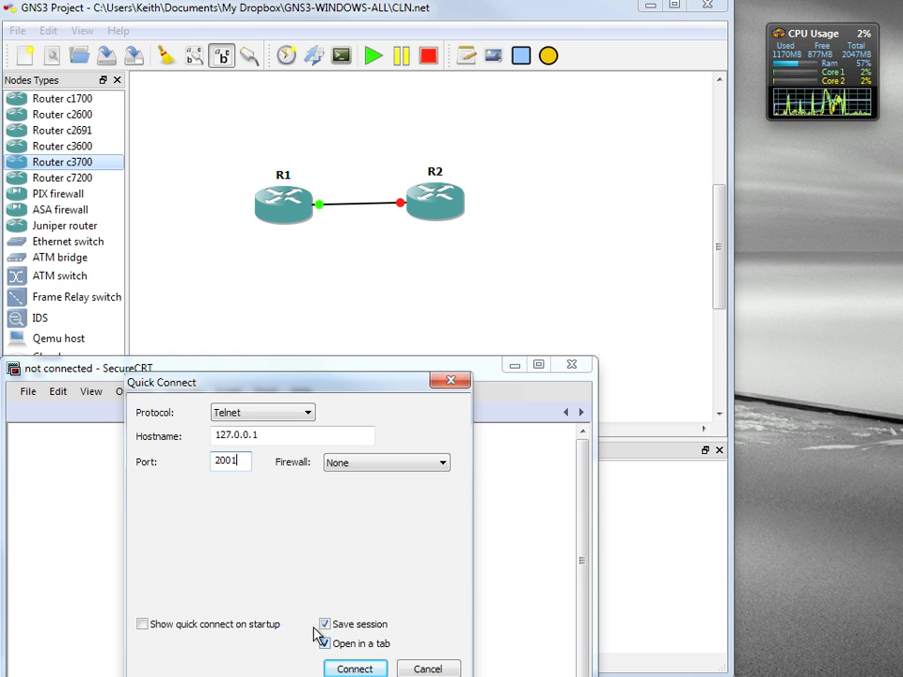
{"action": "left_click", "coordinate": [324, 644]}
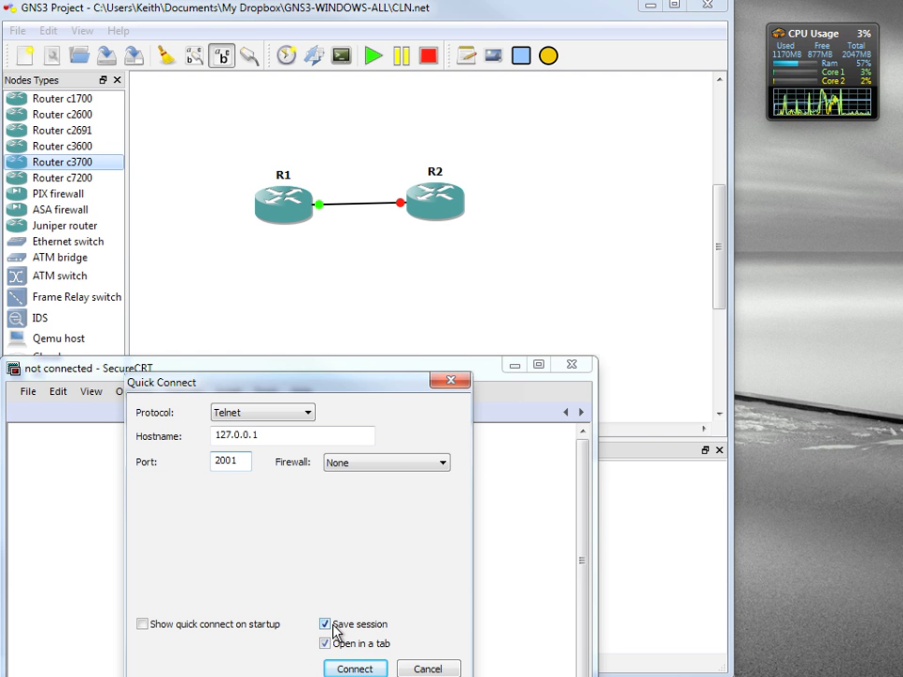
{"action": "left_click", "coordinate": [355, 669]}
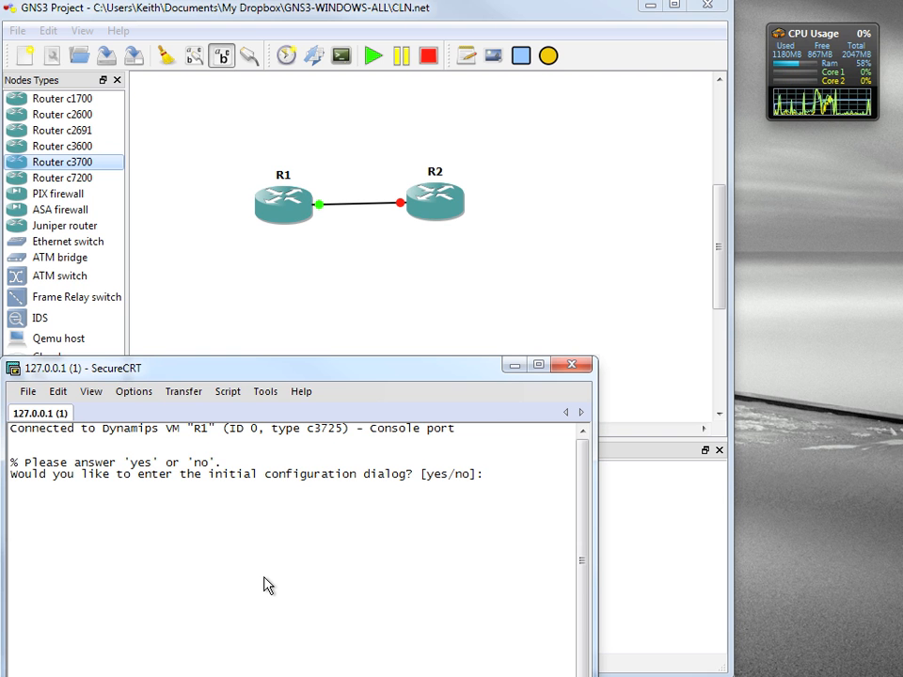
Answer 'no' to R1's initial configuration dialog to reach the Router prompt.
{"action": "type", "text": "no"}
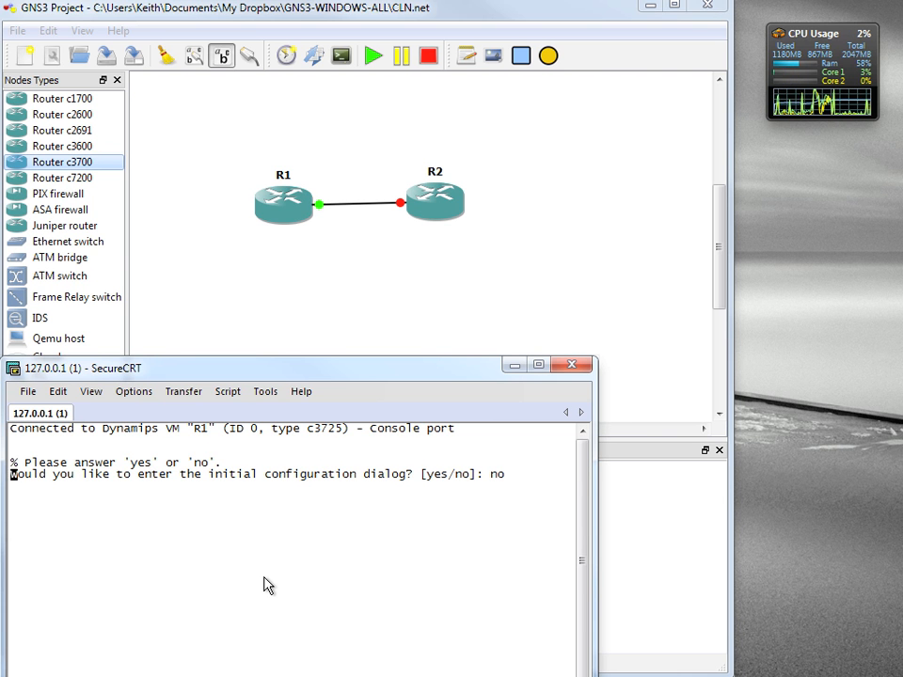
{"action": "key", "text": "Return"}
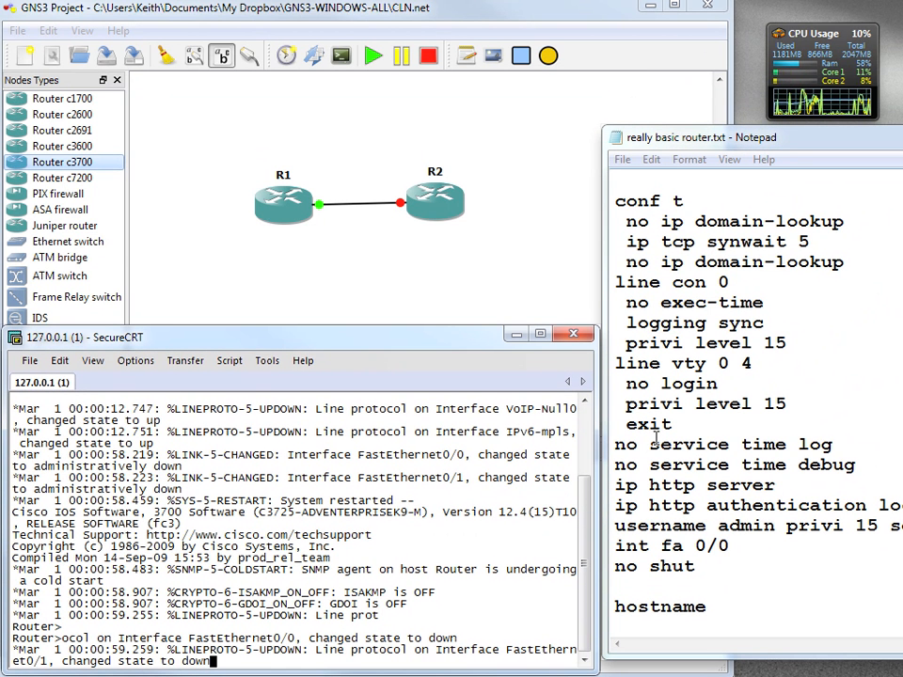
Paste the basic router script into R1, name it R1, and save with end and wr.
{"action": "double_click", "coordinate": [692, 302]}
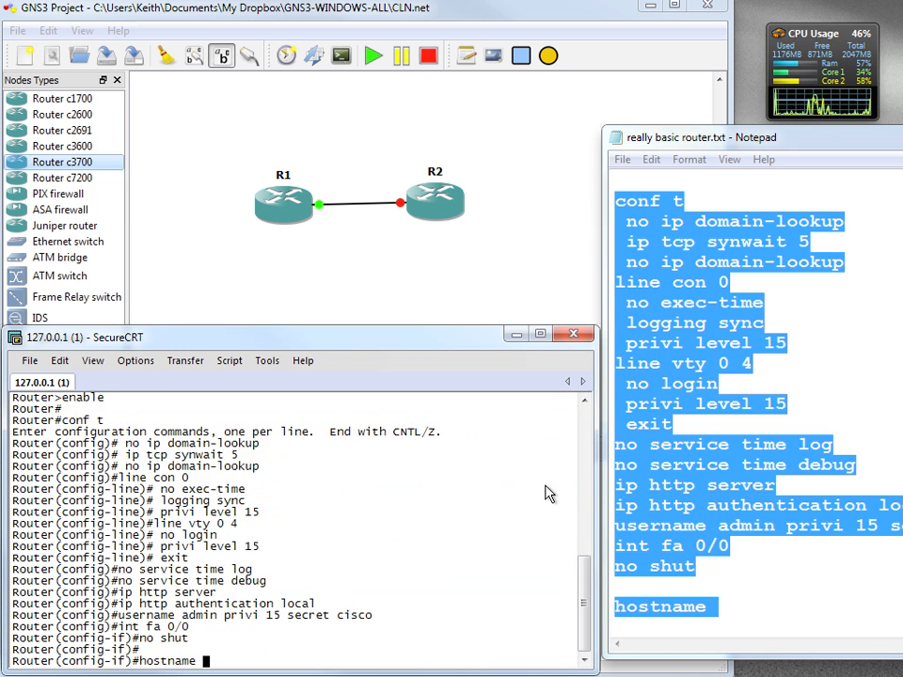
{"action": "type", "text": "R1"}
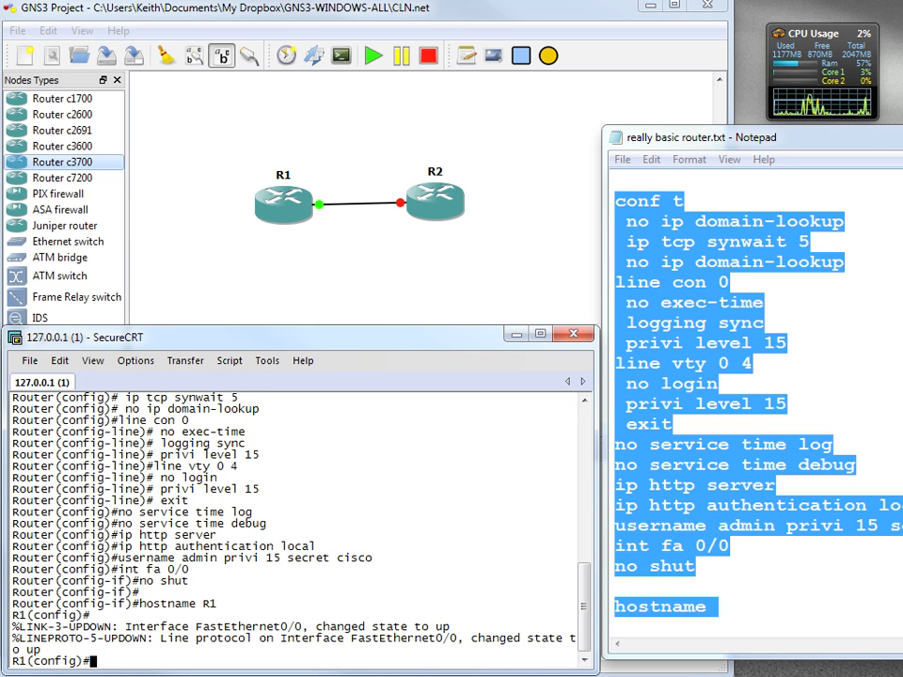
{"action": "mouse_move", "coordinate": [865, 127]}
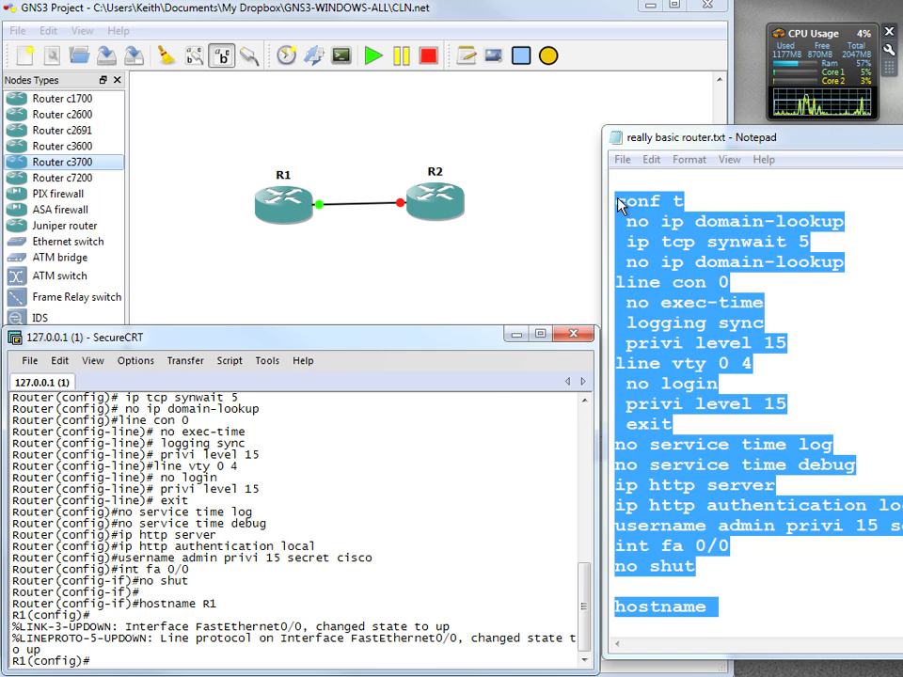
{"action": "type", "text": "end"}
{"action": "type", "text": "wr"}
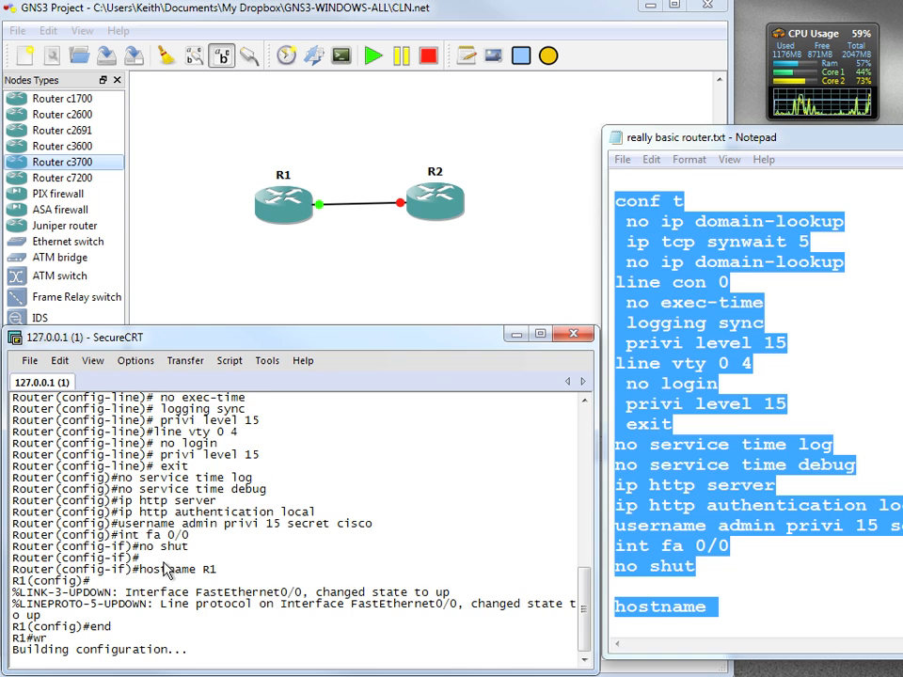
Apply idle-PC value 0x60c06460 to R1, then start router R2.
{"action": "right_click", "coordinate": [282, 200]}
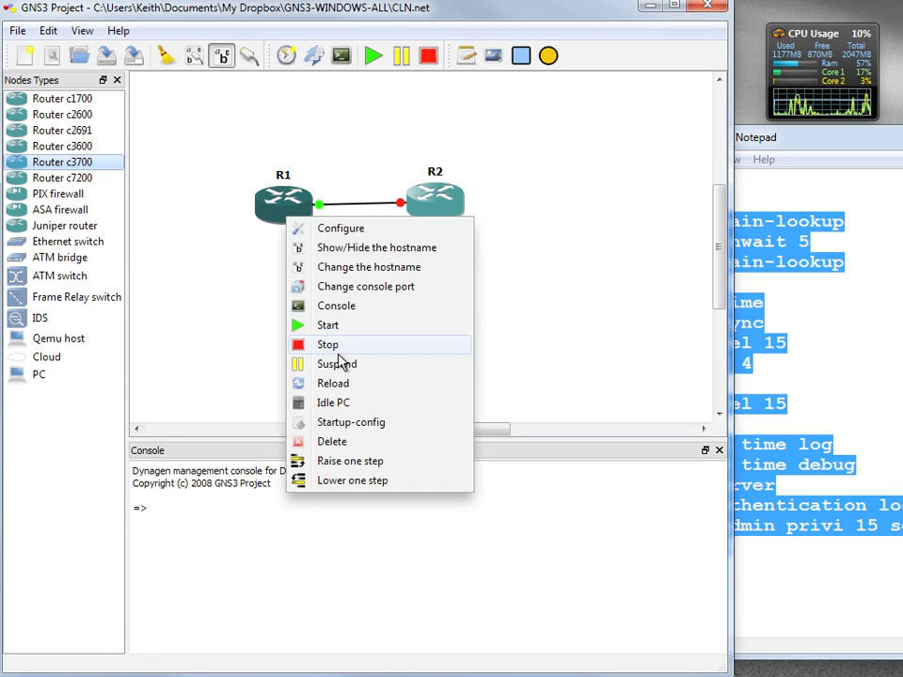
{"action": "left_click", "coordinate": [333, 402]}
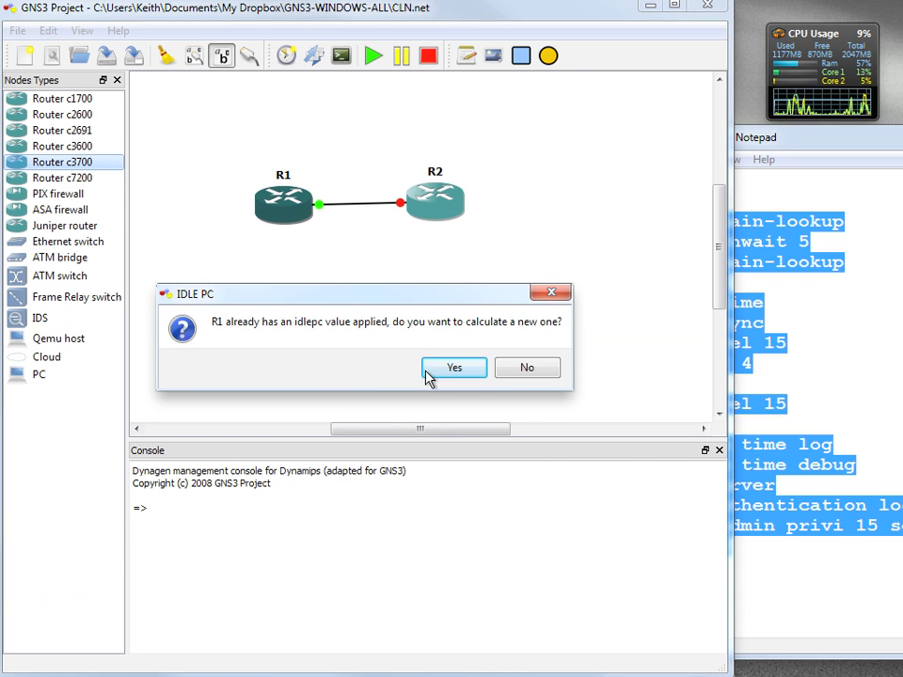
{"action": "left_click", "coordinate": [454, 367]}
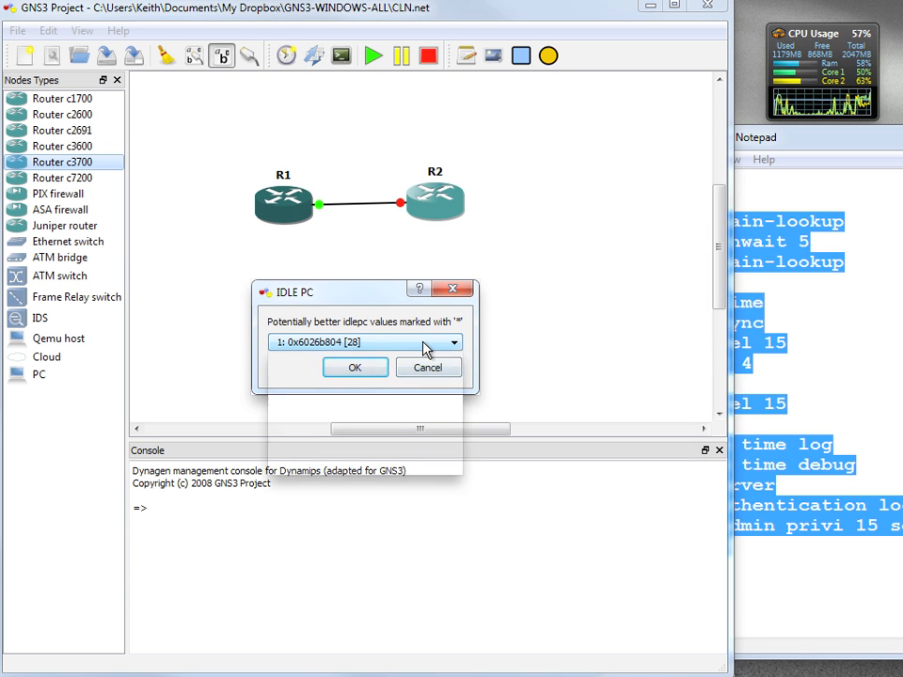
{"action": "left_click", "coordinate": [454, 341]}
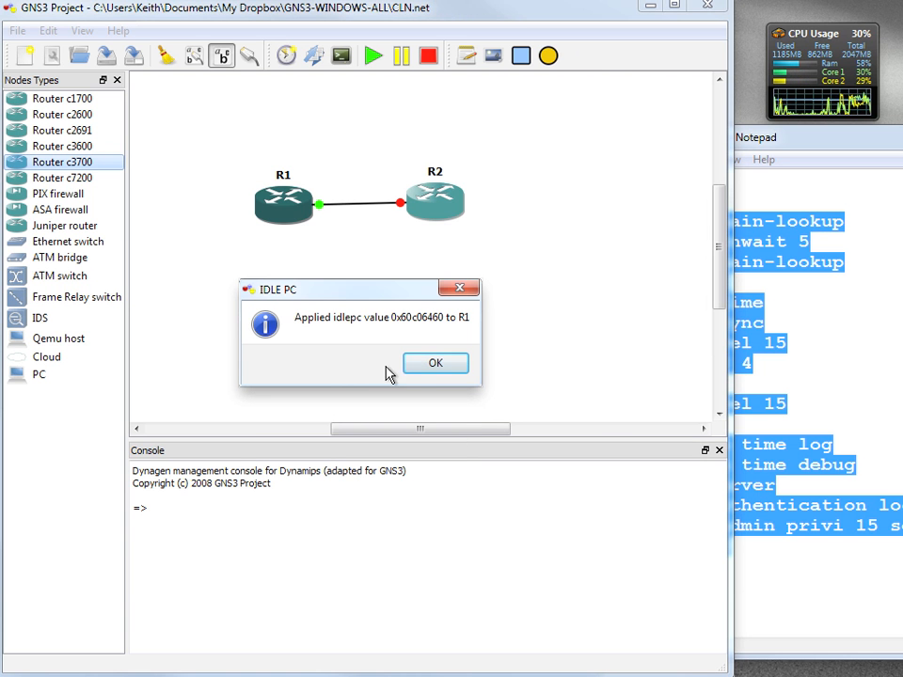
{"action": "left_click", "coordinate": [436, 363]}
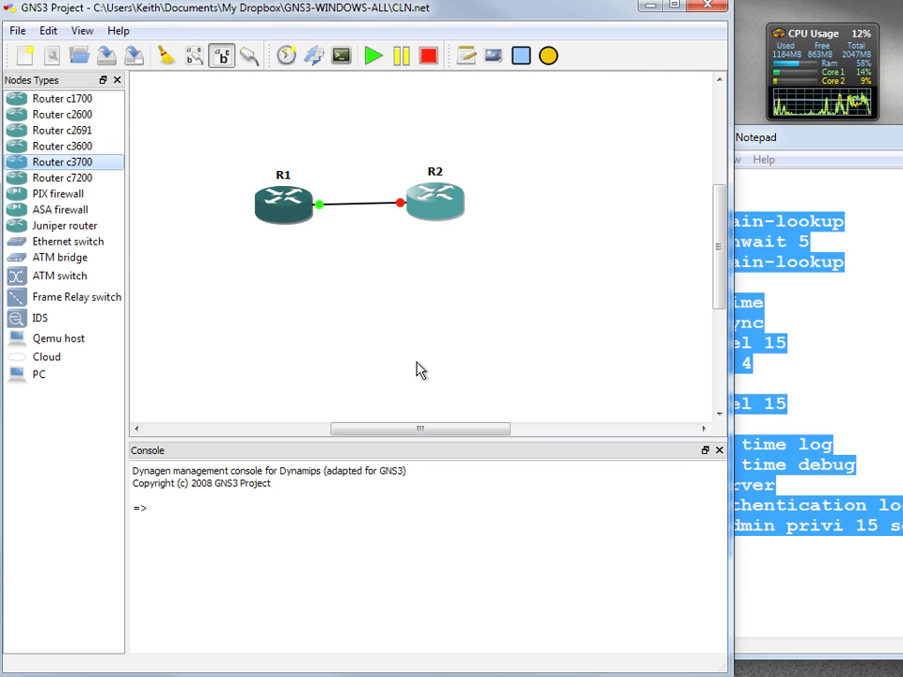
{"action": "mouse_move", "coordinate": [454, 351]}
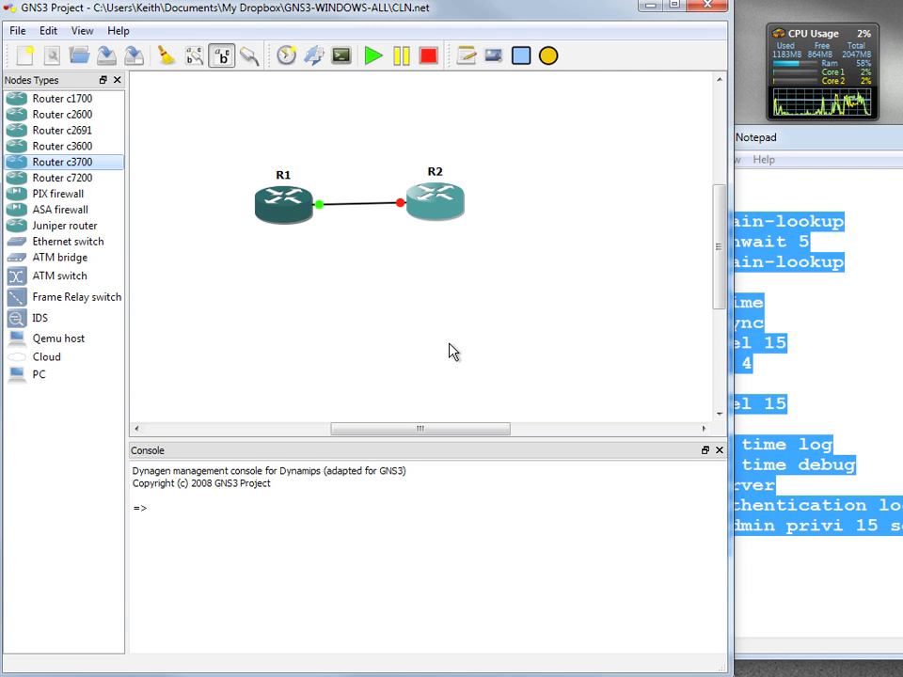
{"action": "mouse_move", "coordinate": [435, 202]}
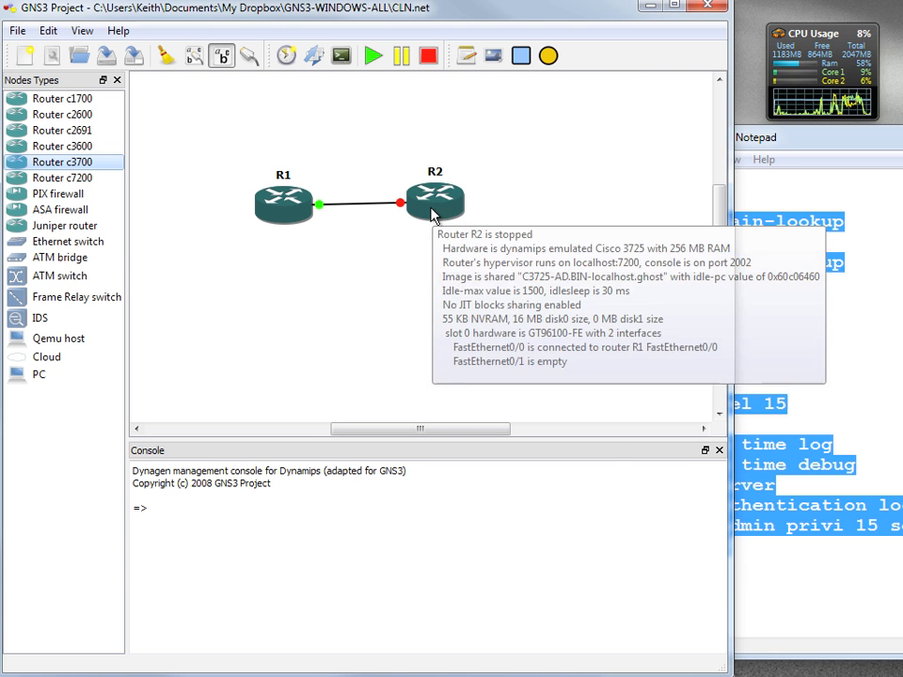
{"action": "right_click", "coordinate": [435, 202]}
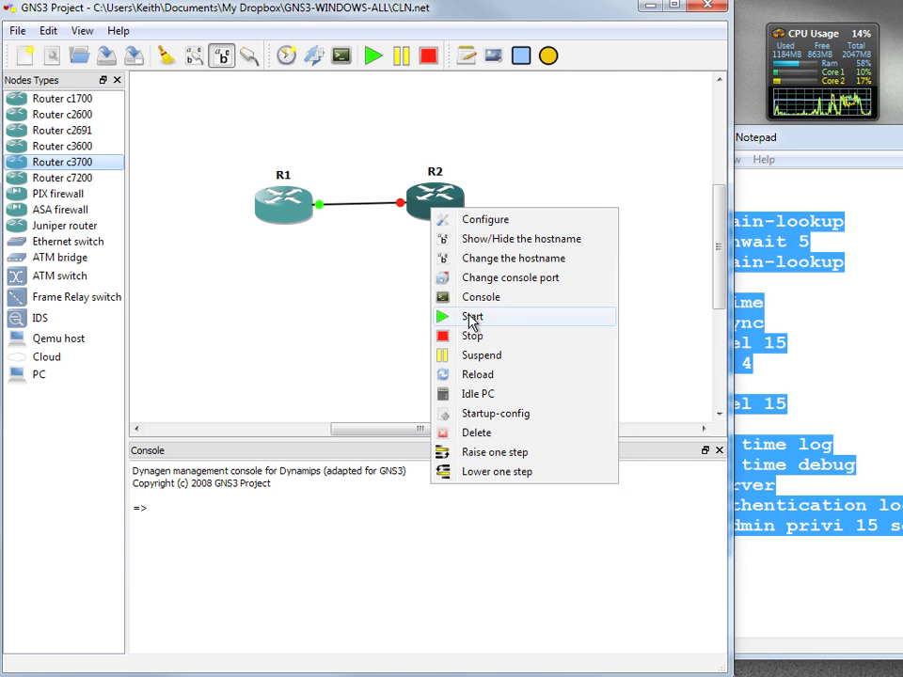
{"action": "left_click", "coordinate": [472, 316]}
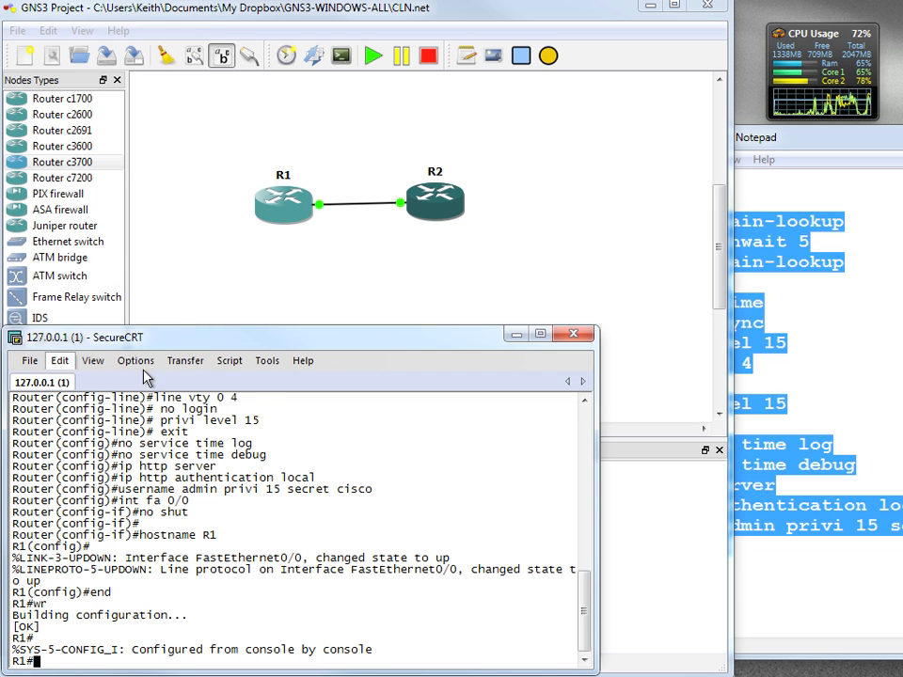
Show the SecureCRT toolbar and bring up the saved-sessions list with the CLN session.
{"action": "left_click", "coordinate": [92, 360]}
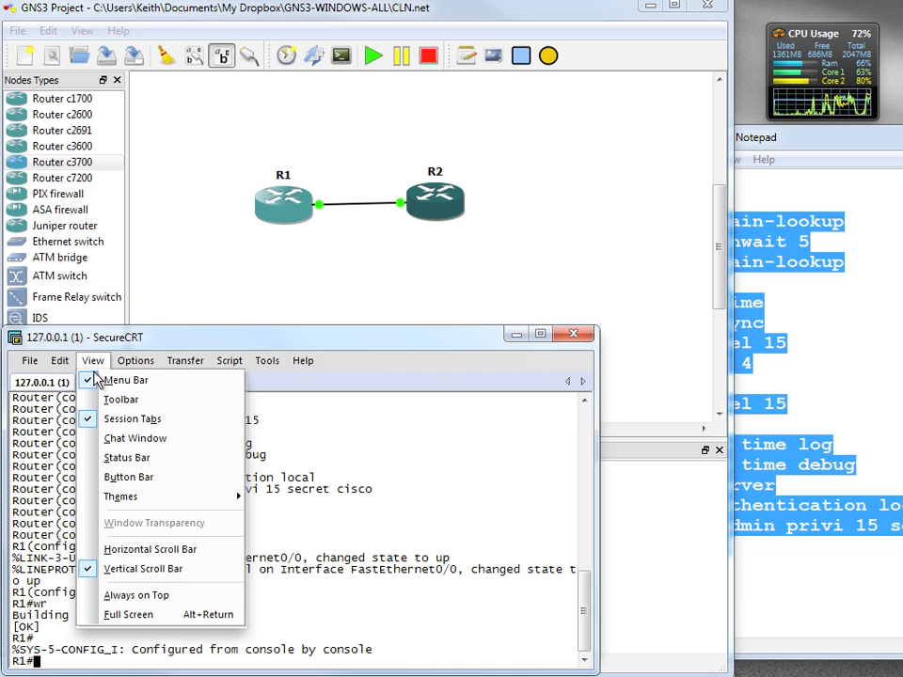
{"action": "left_click", "coordinate": [122, 399]}
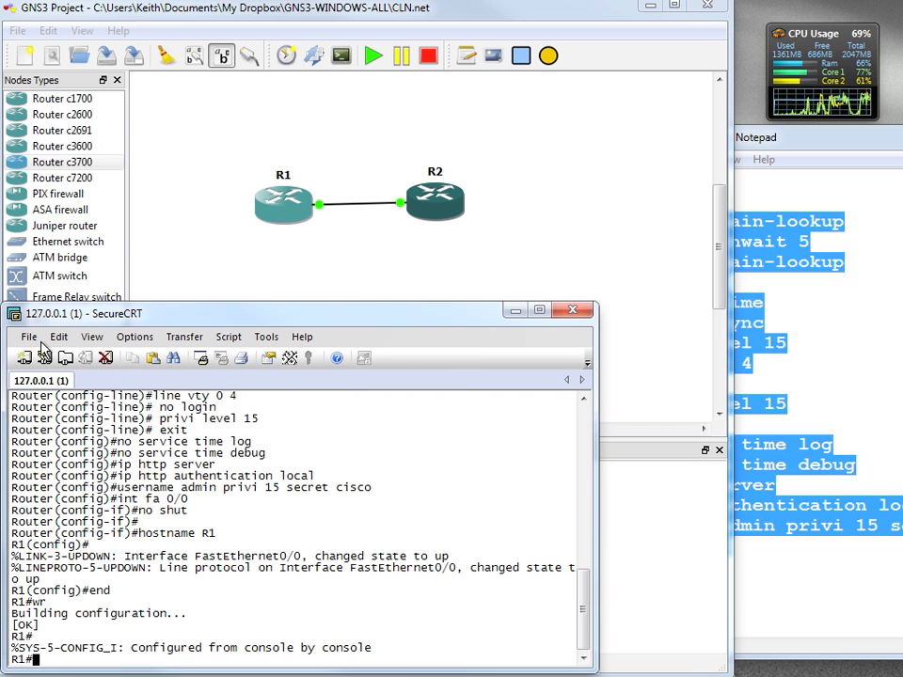
{"action": "left_click", "coordinate": [24, 358]}
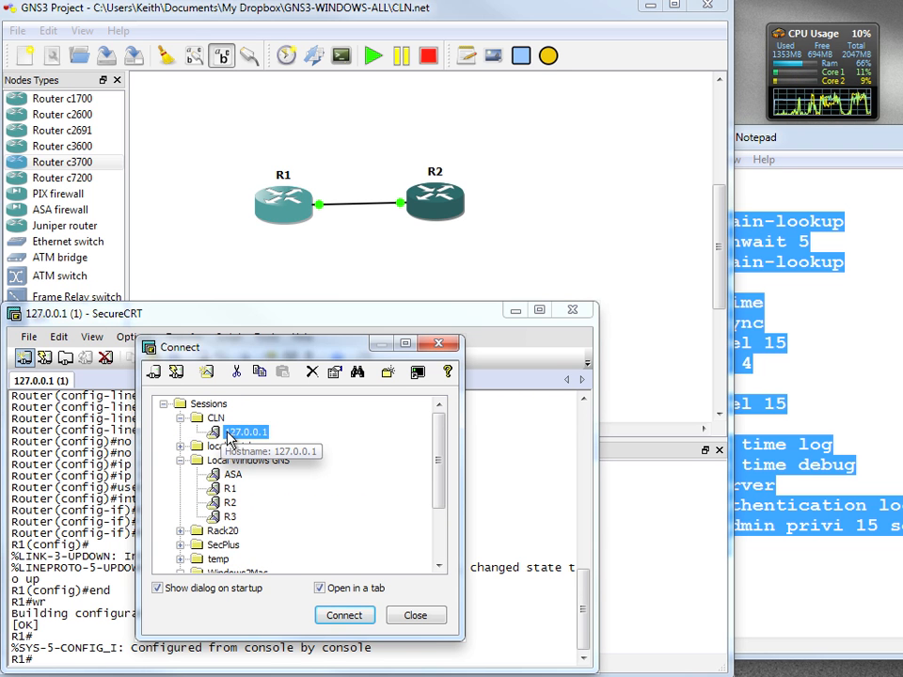
Copy the 127.0.0.1 session into the CLN folder, naming the copies R1 and R2.
{"action": "right_click", "coordinate": [247, 432]}
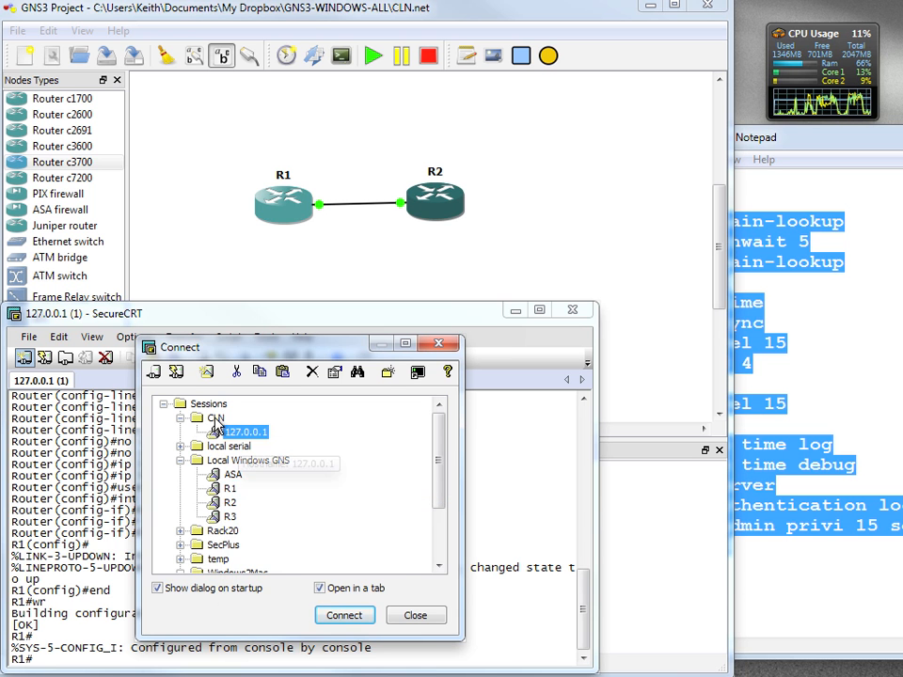
{"action": "right_click", "coordinate": [216, 419]}
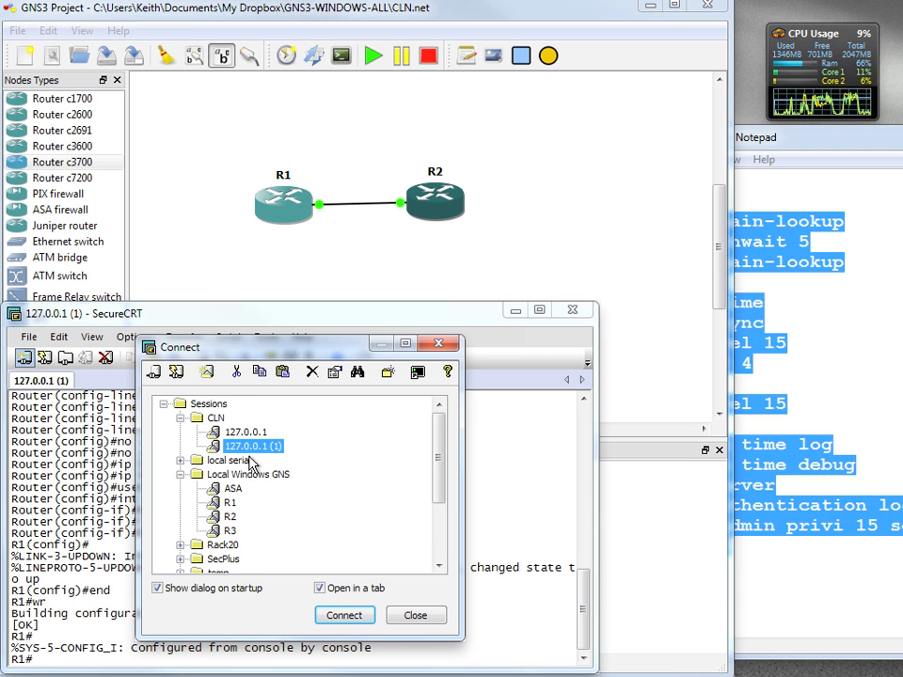
{"action": "double_click", "coordinate": [249, 445]}
{"action": "type", "text": "R1"}
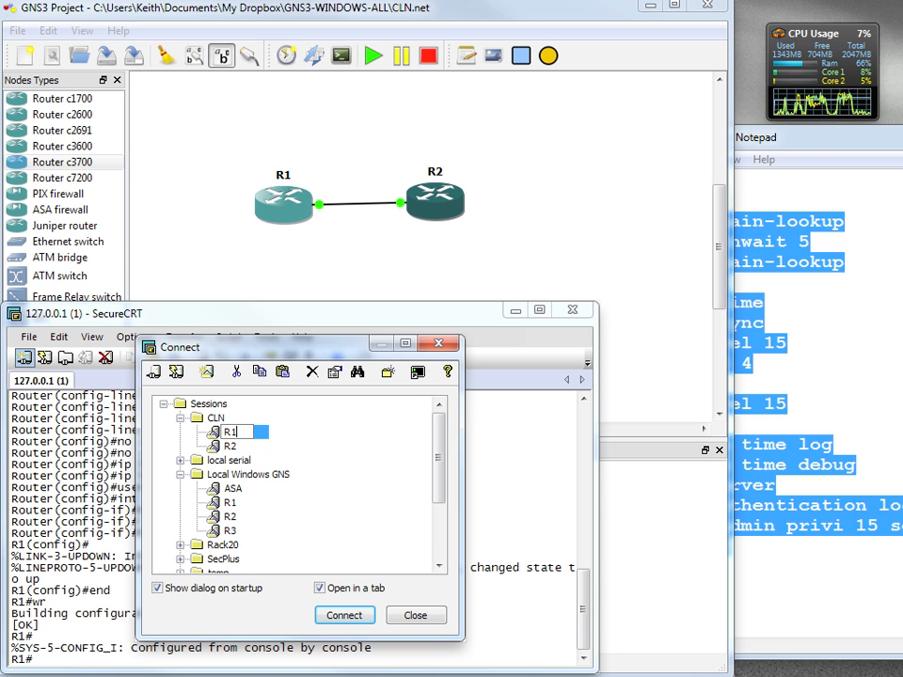
{"action": "right_click", "coordinate": [229, 446]}
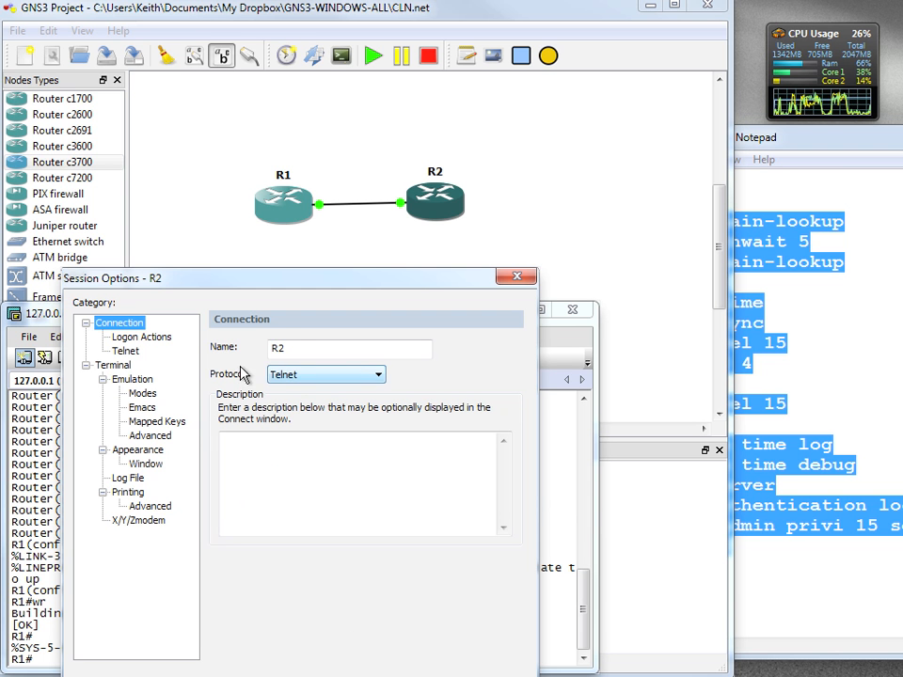
Set the R2 session's Telnet port to 2002 and save the session options.
{"action": "left_click", "coordinate": [125, 350]}
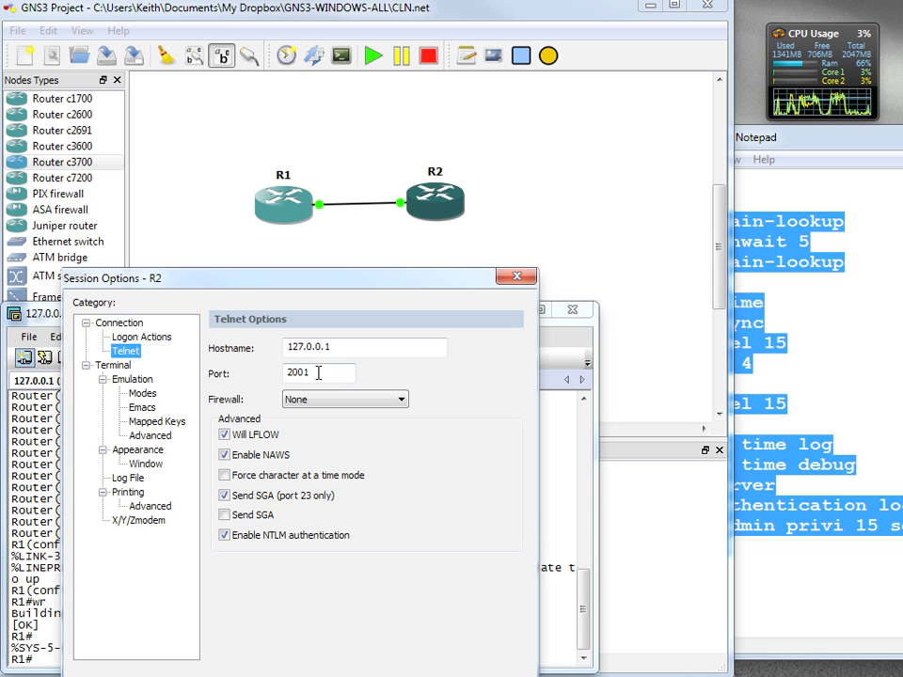
{"action": "type", "text": "2002"}
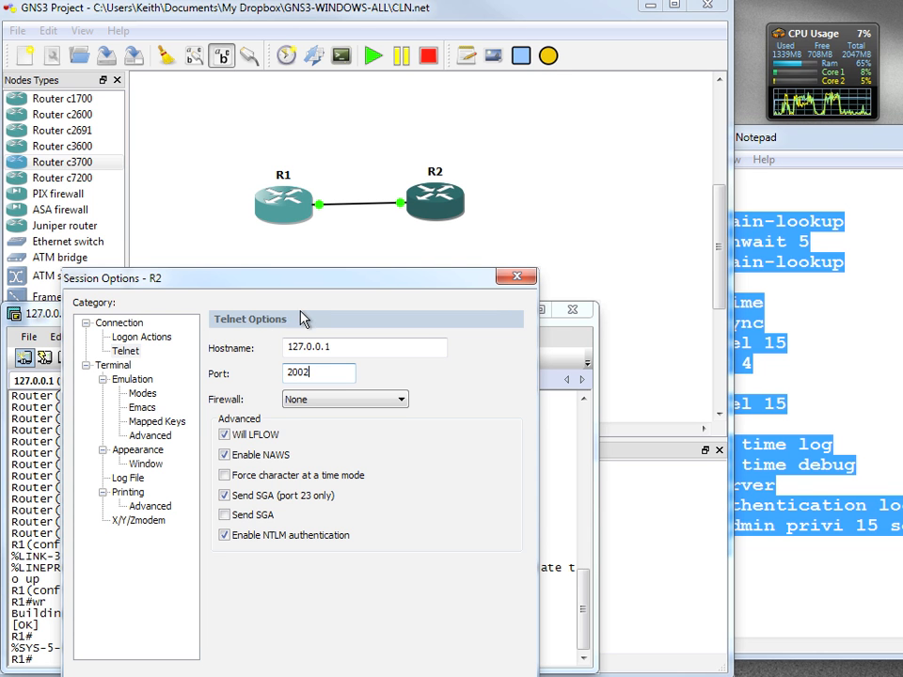
{"action": "left_click", "coordinate": [365, 347]}
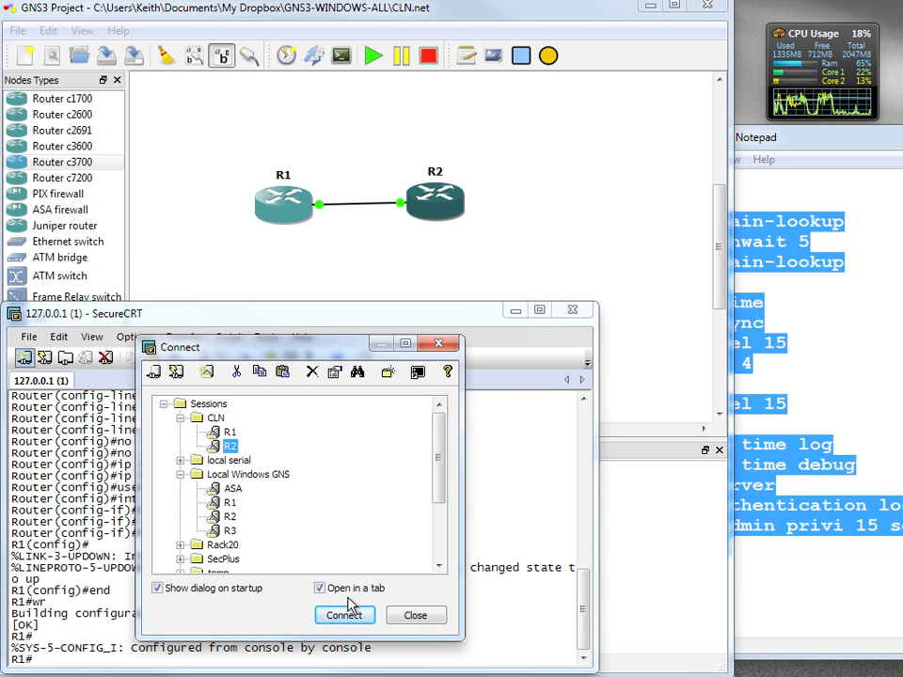
{"action": "mouse_move", "coordinate": [218, 445]}
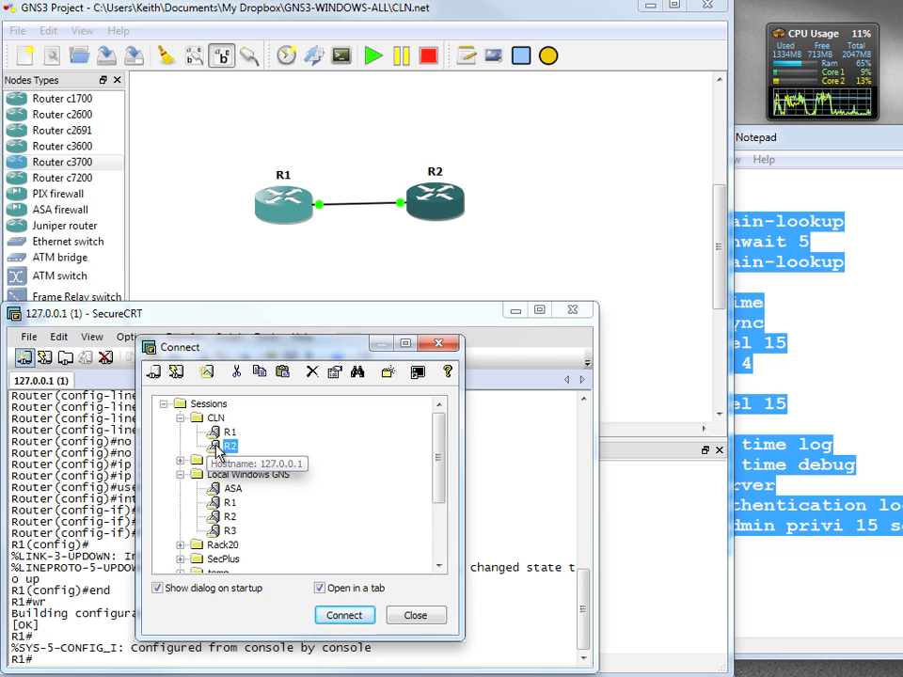
Connect to R2's console, decline the setup dialog, and set hostname R2.
{"action": "left_click", "coordinate": [343, 614]}
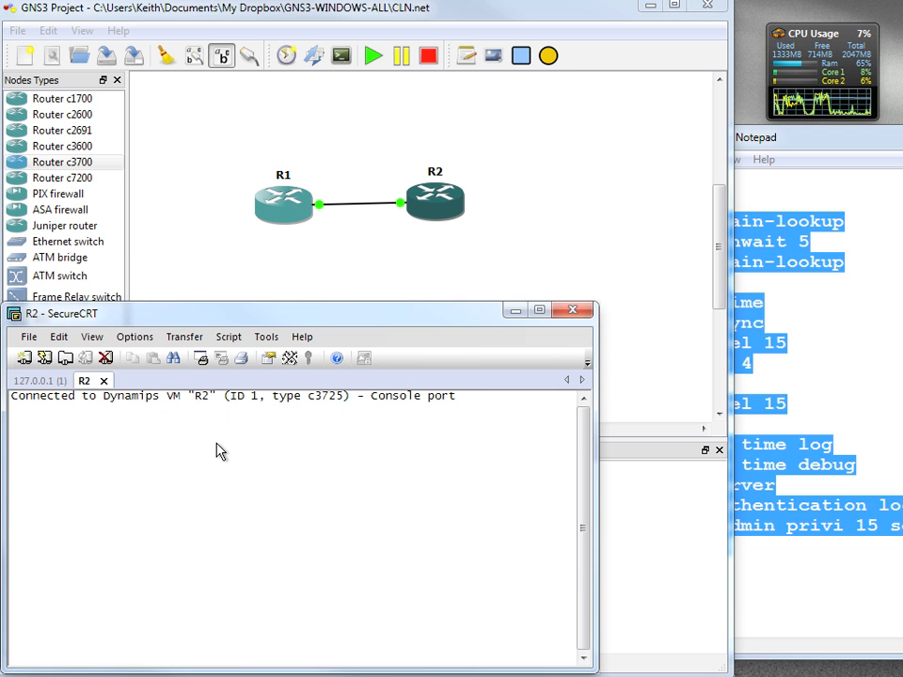
{"action": "type", "text": "no service time log"}
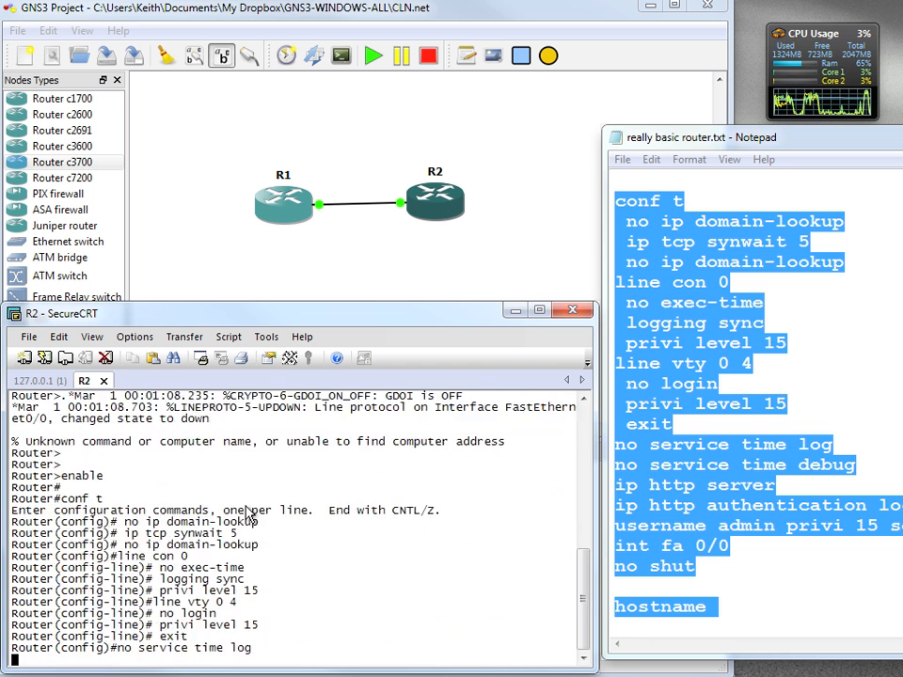
{"action": "type", "text": "hostname R2"}
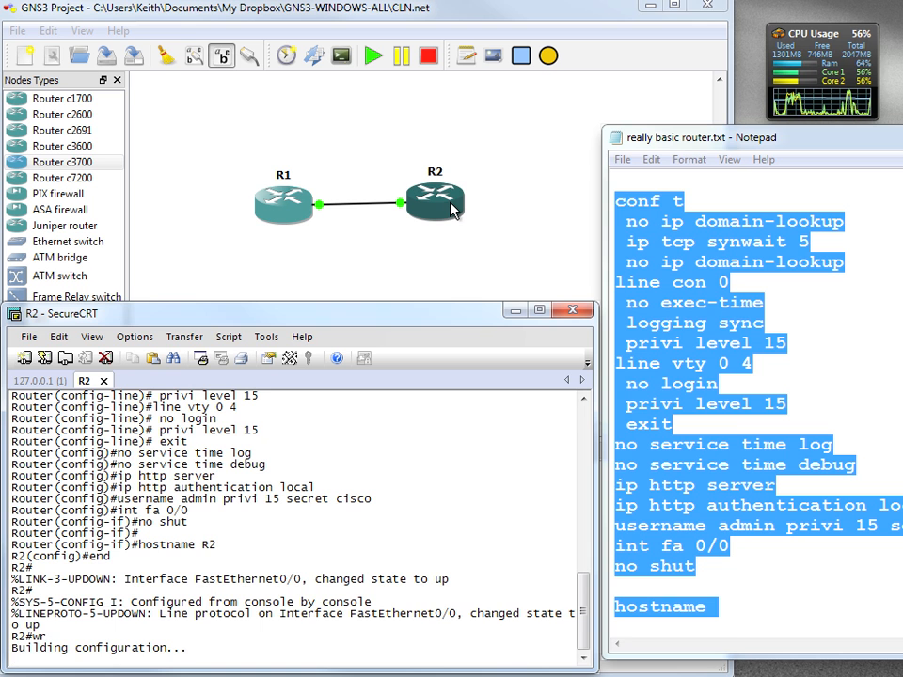
Start the Idle PC calculation for router R2 from its context menu.
{"action": "right_click", "coordinate": [423, 200]}
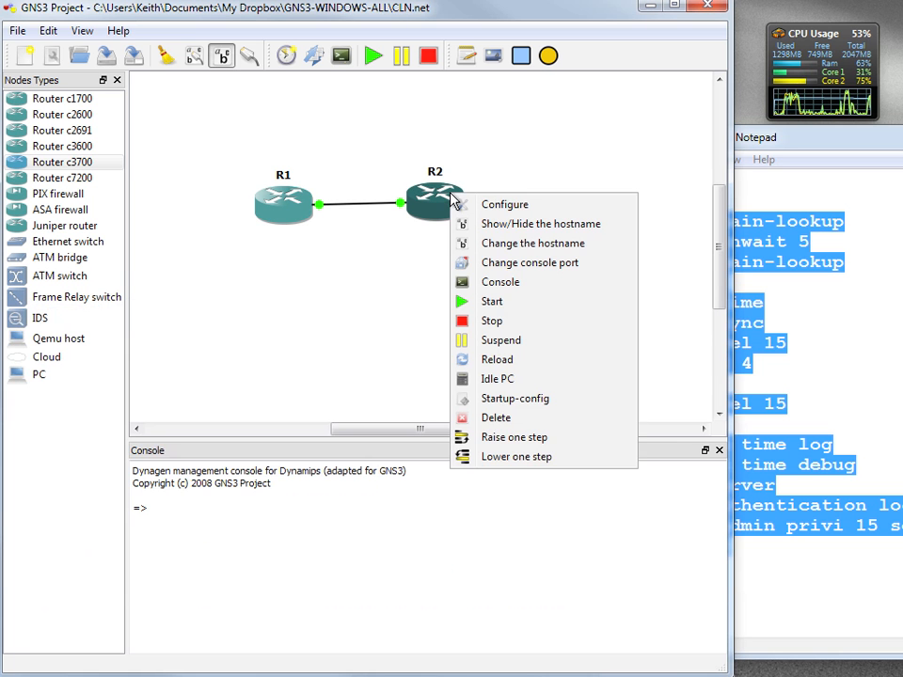
{"action": "mouse_move", "coordinate": [499, 383]}
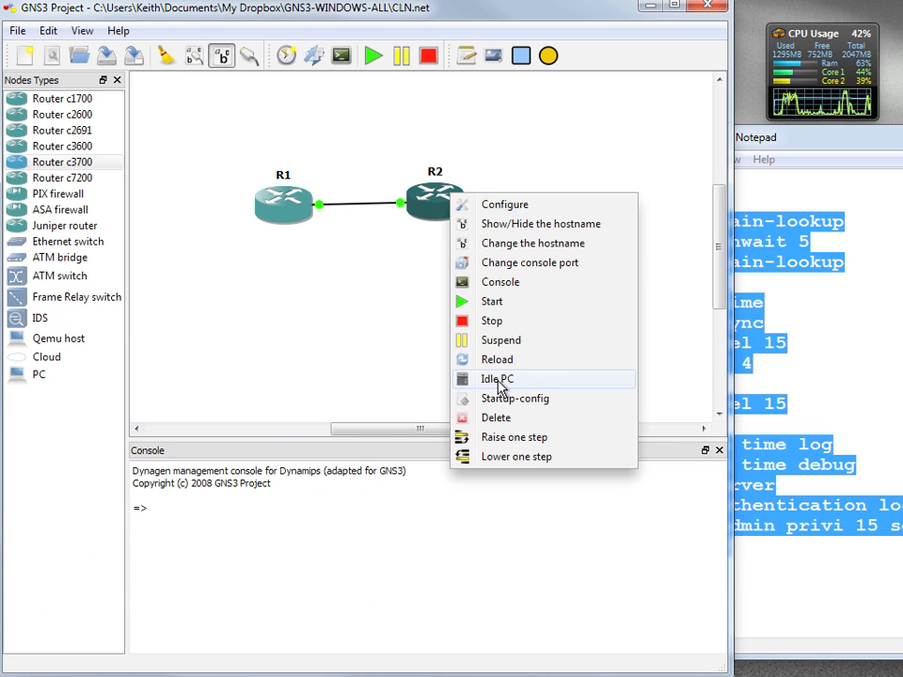
{"action": "left_click", "coordinate": [496, 378]}
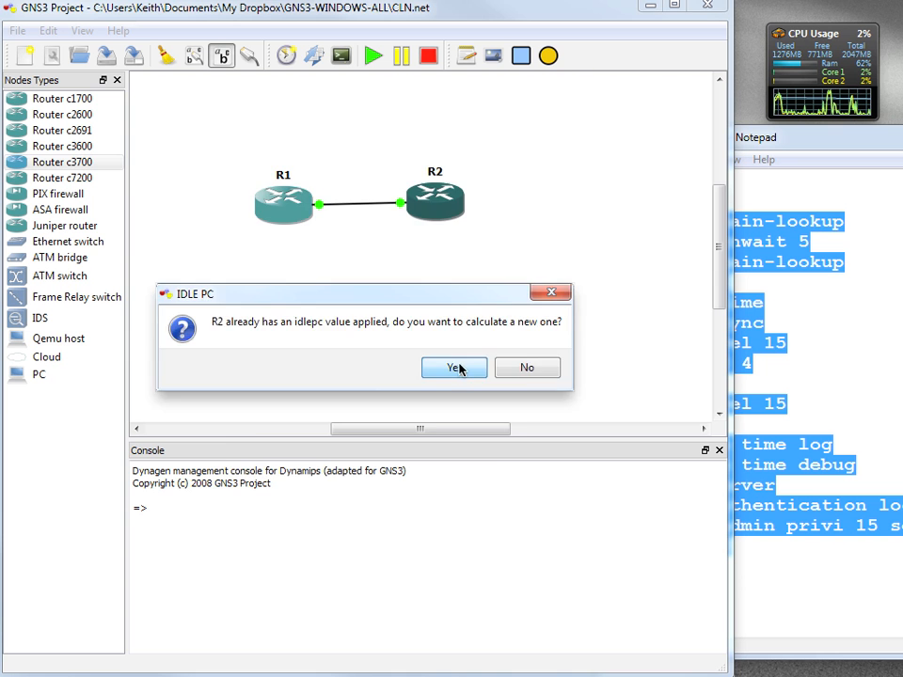
Recalculate R2's idle-PC and apply the starred value 0x614ac21c.
{"action": "left_click", "coordinate": [453, 367]}
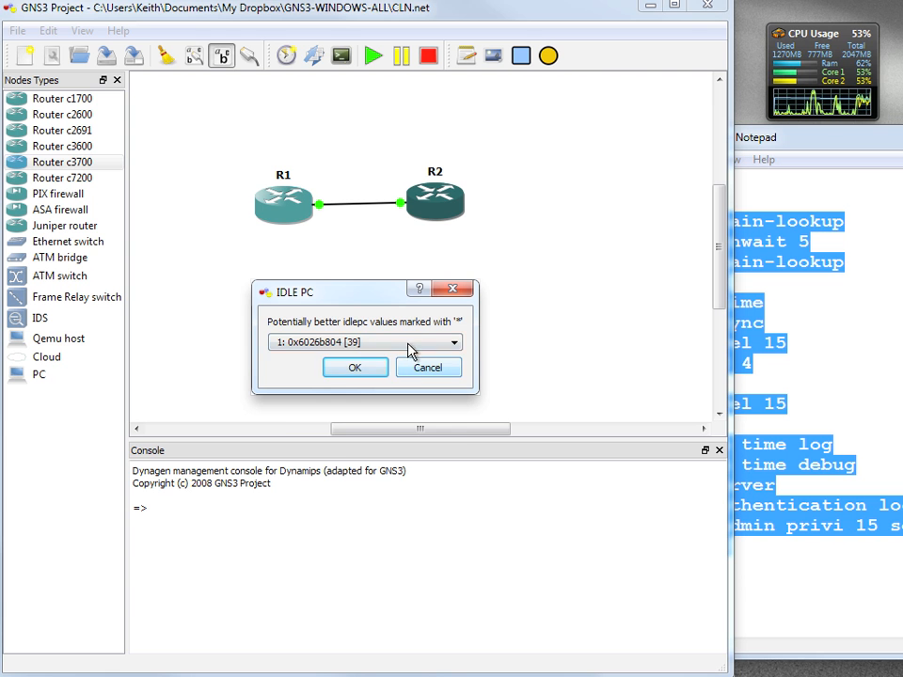
{"action": "left_click", "coordinate": [454, 341]}
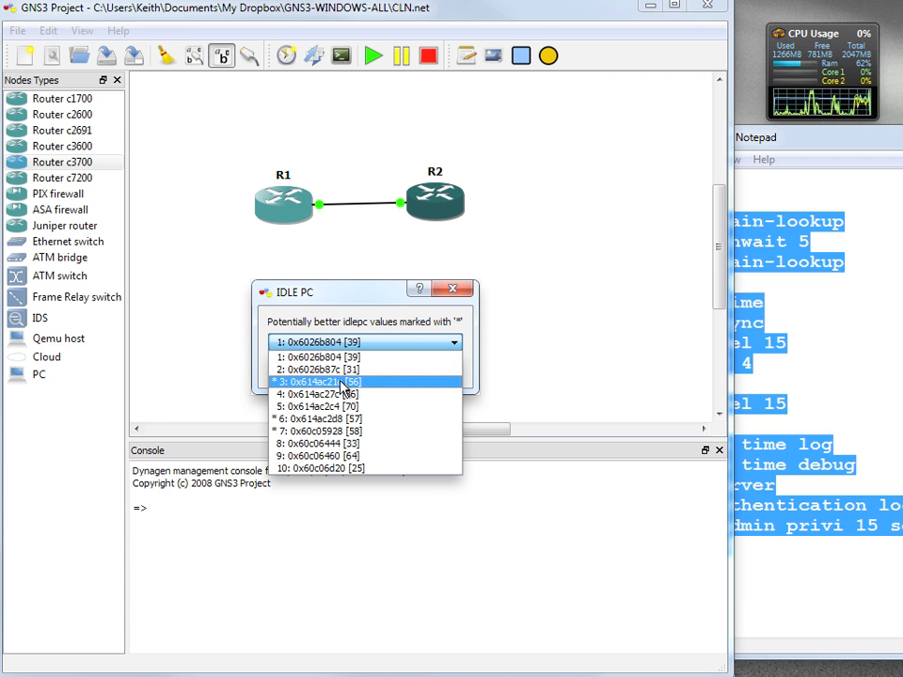
{"action": "left_click", "coordinate": [320, 369]}
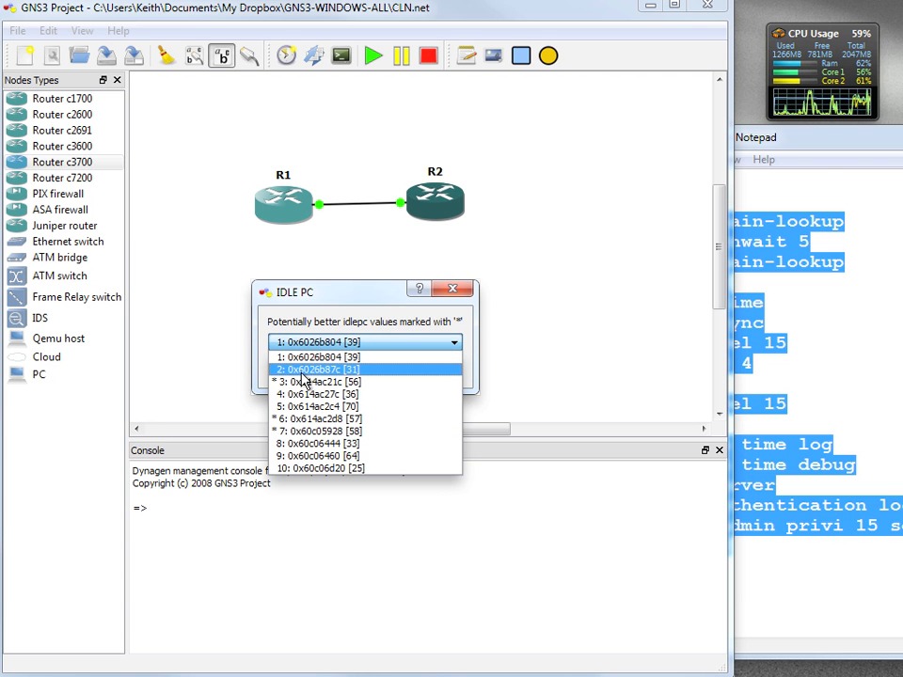
{"action": "left_click", "coordinate": [320, 382]}
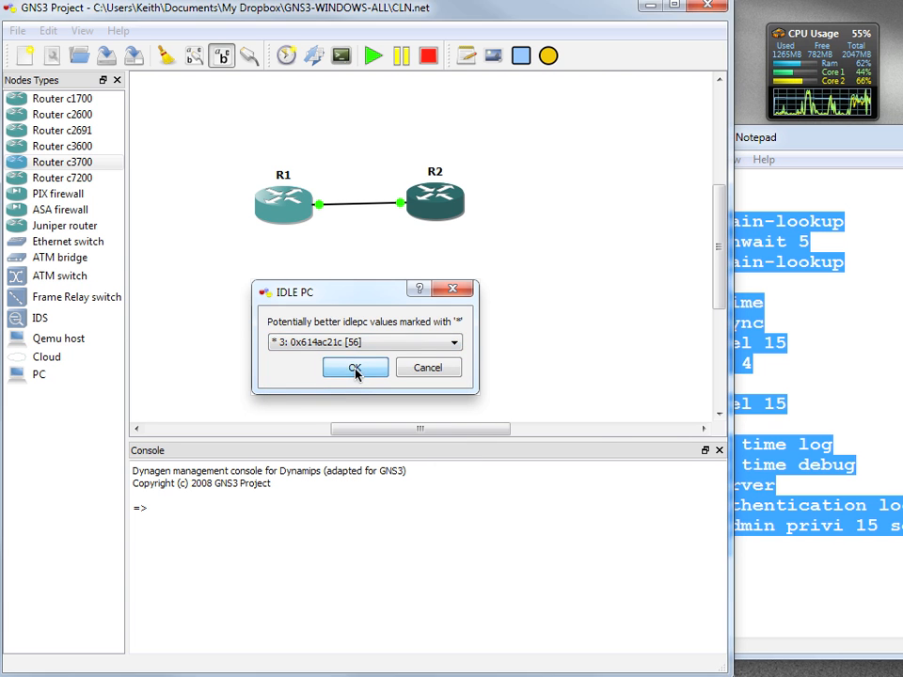
{"action": "left_click", "coordinate": [355, 367]}
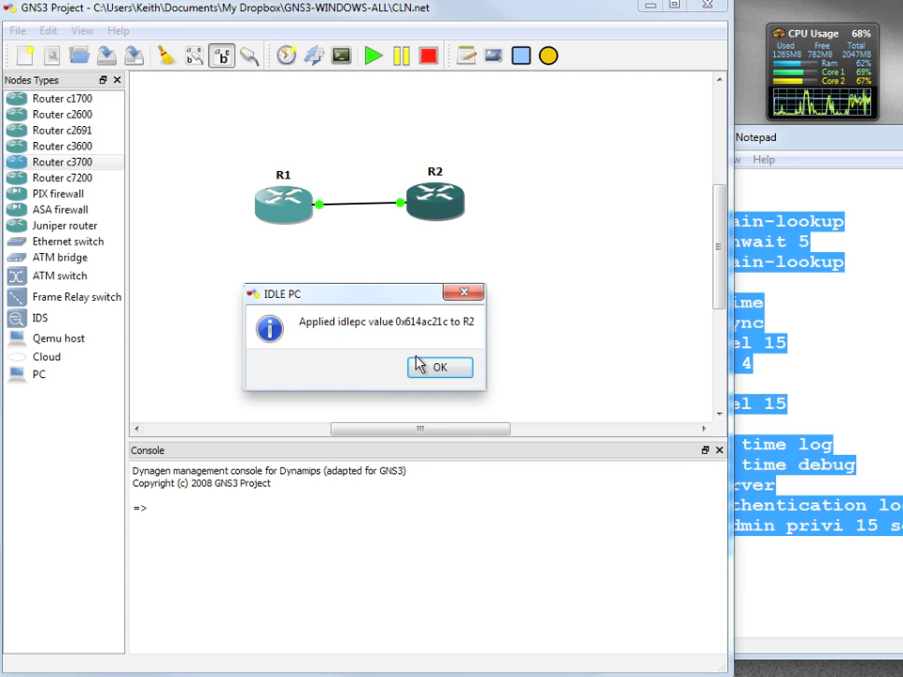
{"action": "left_click", "coordinate": [440, 367]}
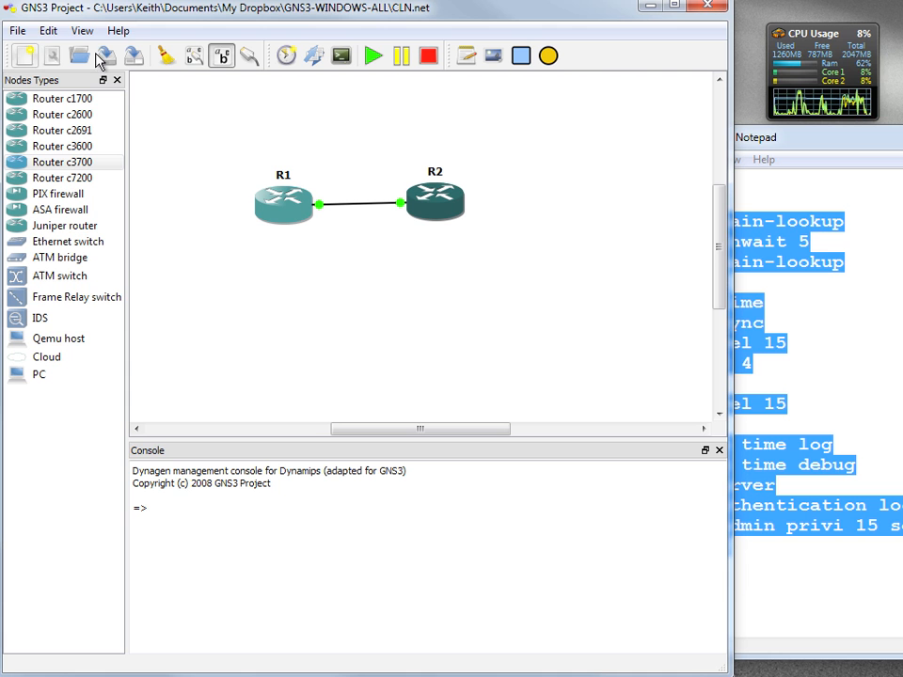
{"action": "mouse_move", "coordinate": [105, 56]}
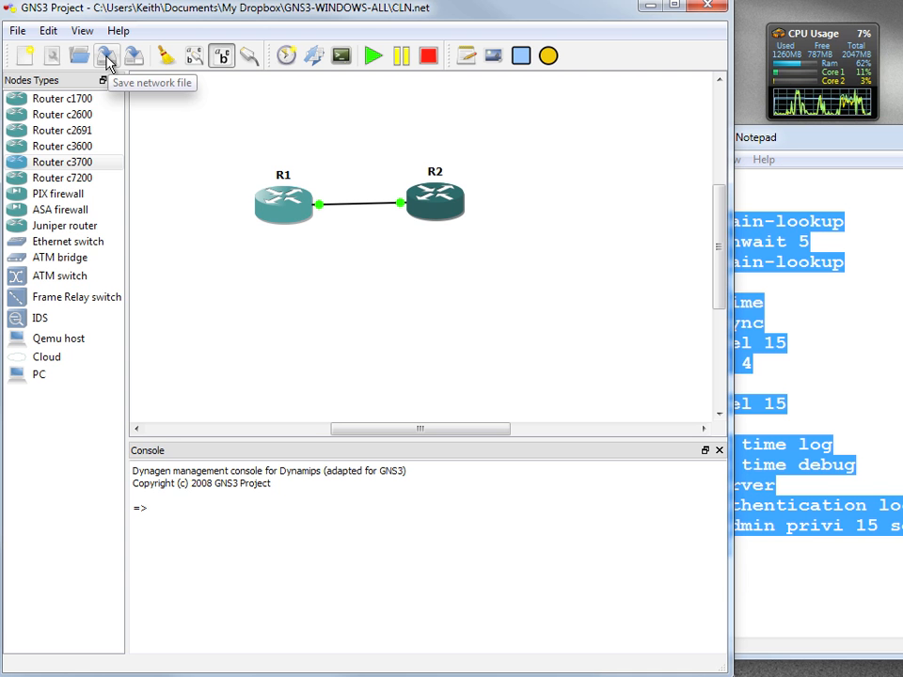
Save the CLN project, exporting R1 and R2 configurations to CLN_configs.
{"action": "left_click", "coordinate": [107, 56]}
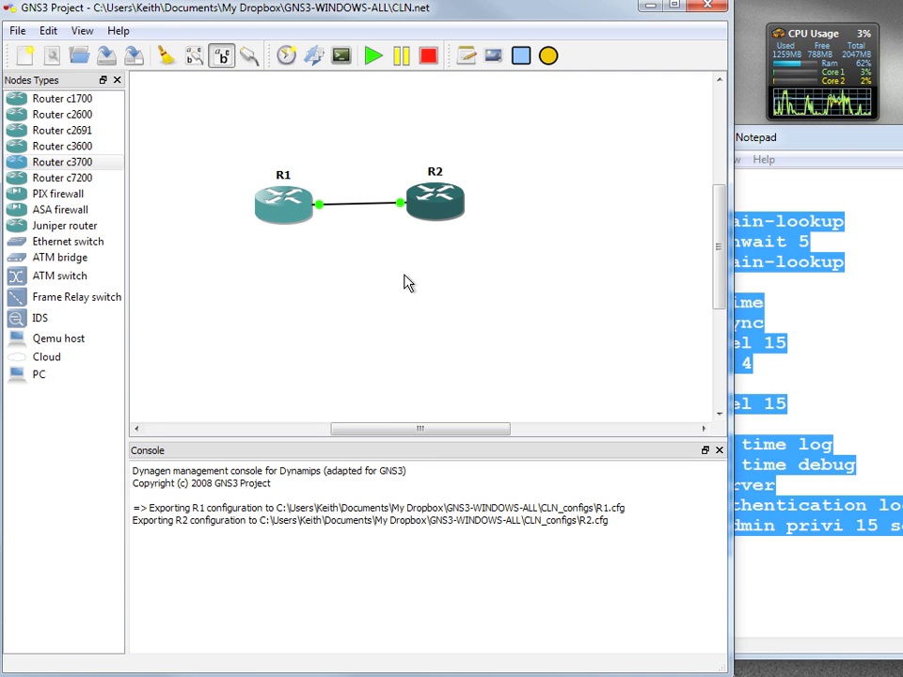
{"action": "mouse_move", "coordinate": [384, 293]}
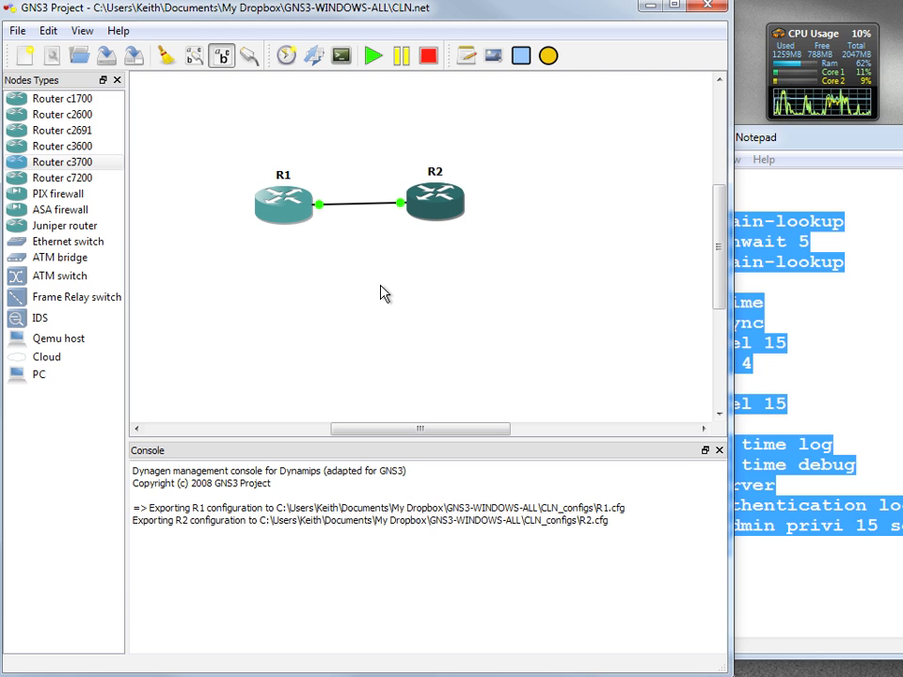
{"action": "mouse_move", "coordinate": [129, 62]}
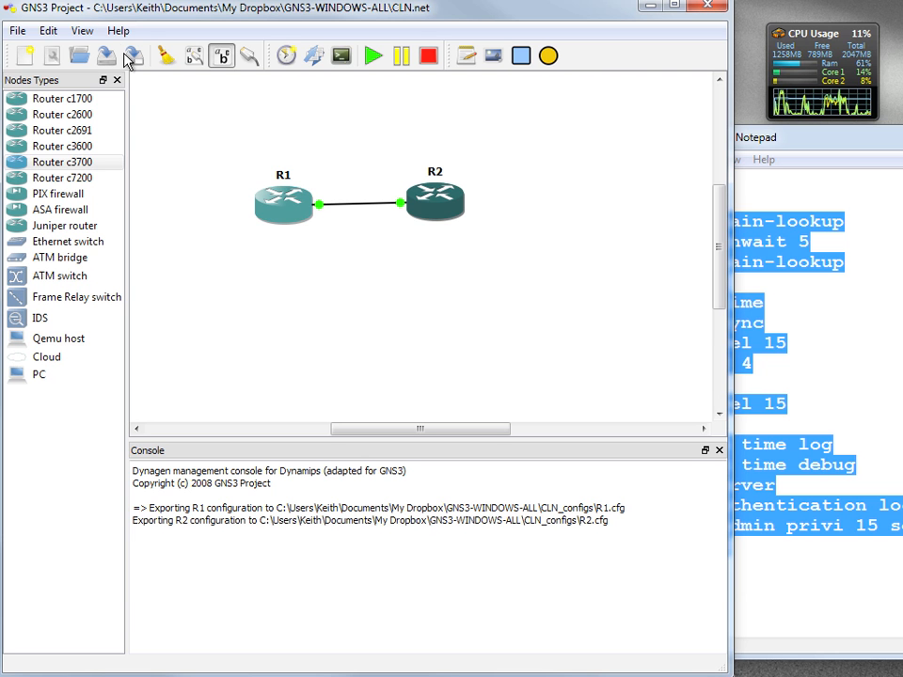
{"action": "left_click", "coordinate": [47, 30]}
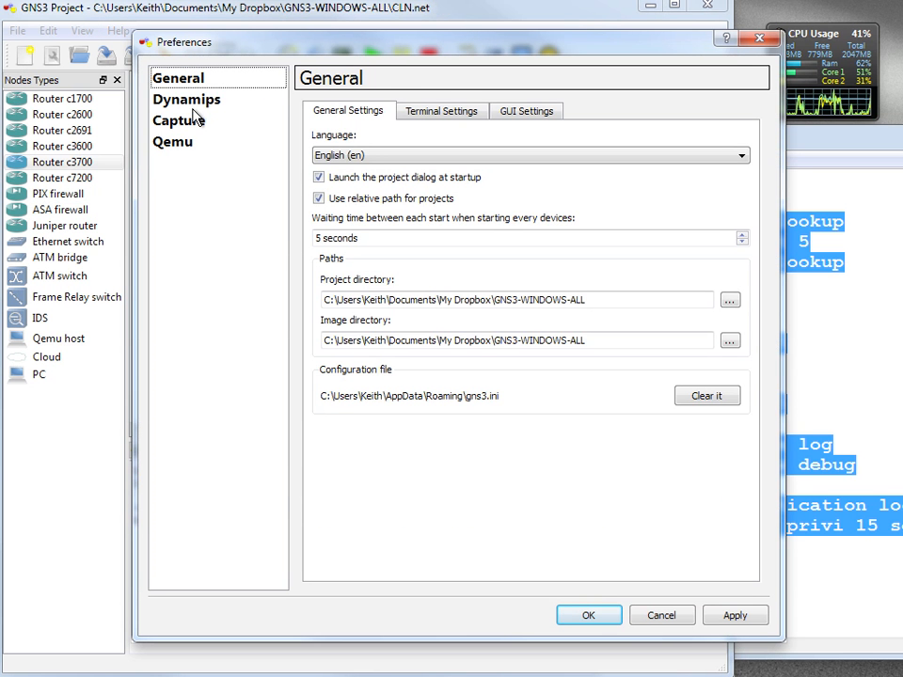
{"action": "left_click", "coordinate": [186, 98]}
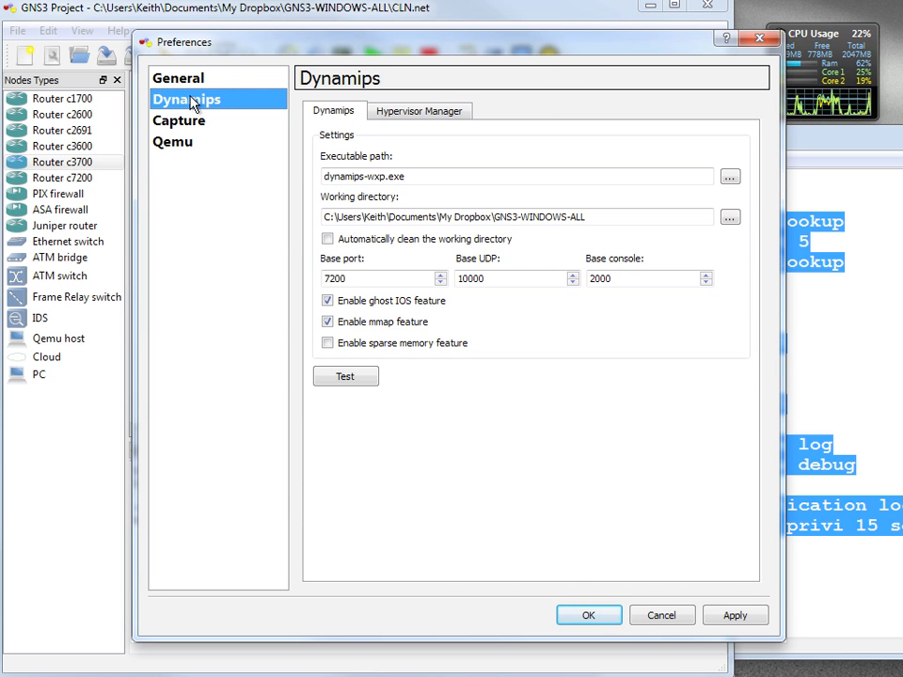
{"action": "left_click", "coordinate": [178, 77]}
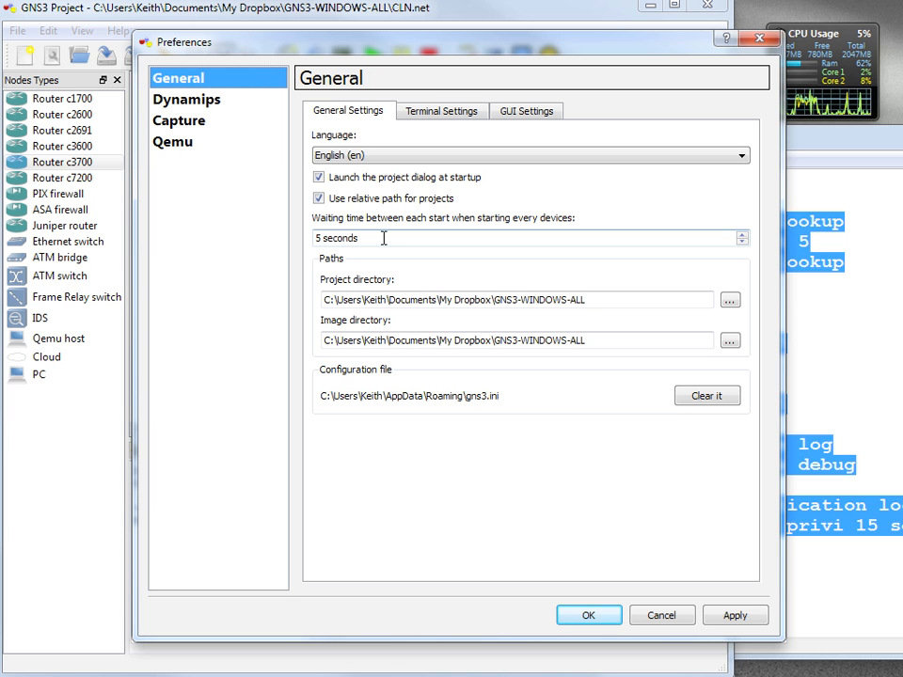
{"action": "mouse_move", "coordinate": [314, 256]}
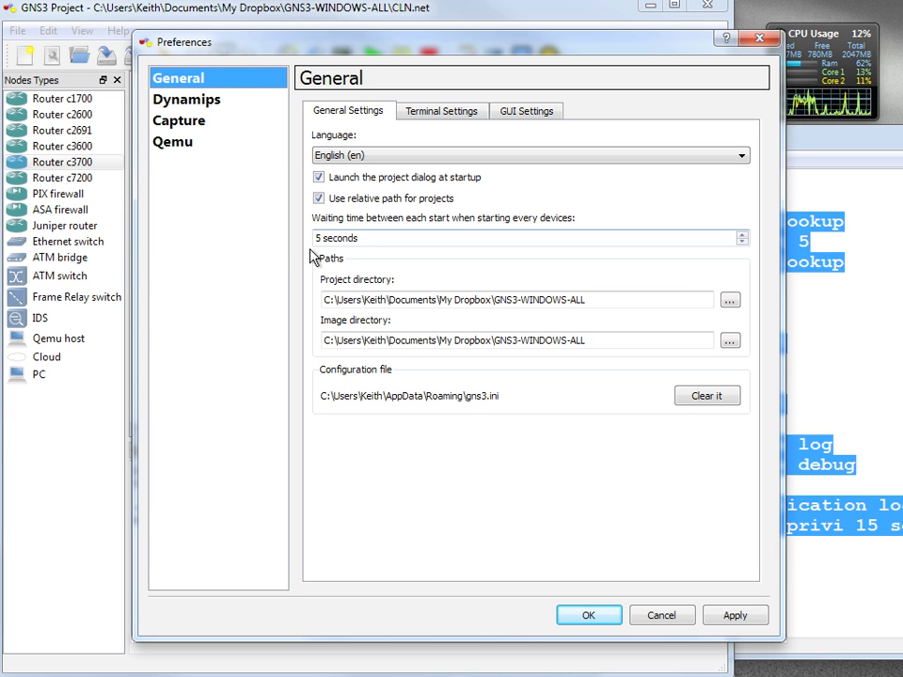
{"action": "mouse_move", "coordinate": [676, 645]}
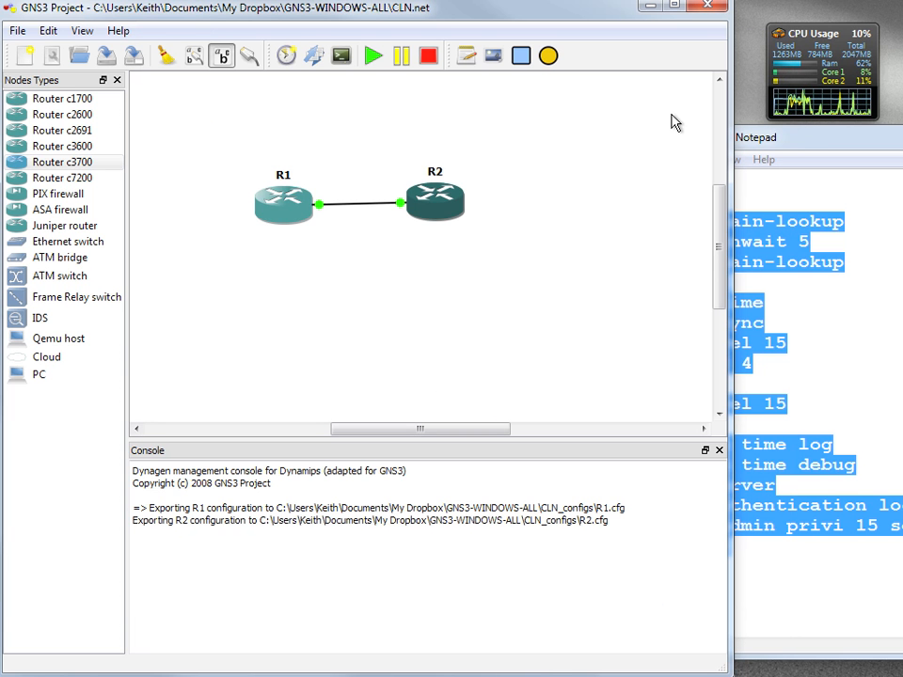
{"action": "mouse_move", "coordinate": [320, 176]}
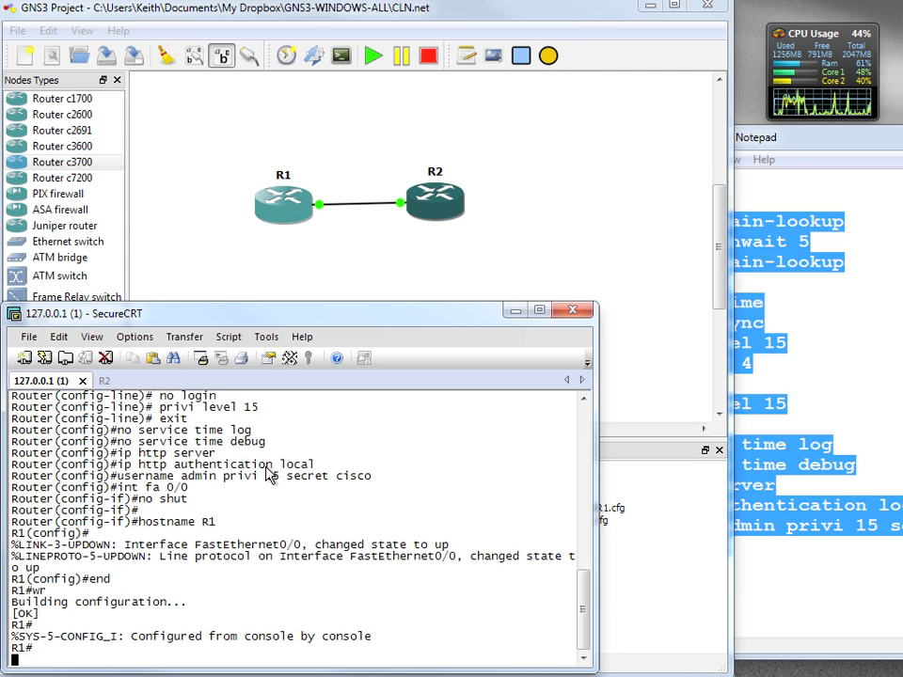
Give R1's FastEthernet0/0 the IP address 10.0.0.1 with mask 255.0.0.0.
{"action": "type", "text": "c"}
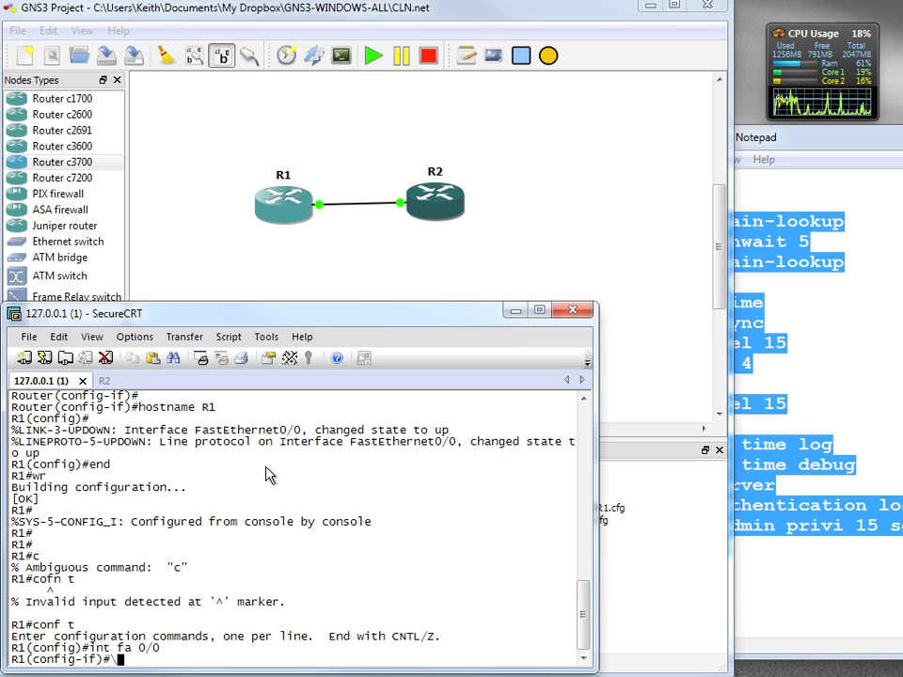
{"action": "type", "text": "ip add"}
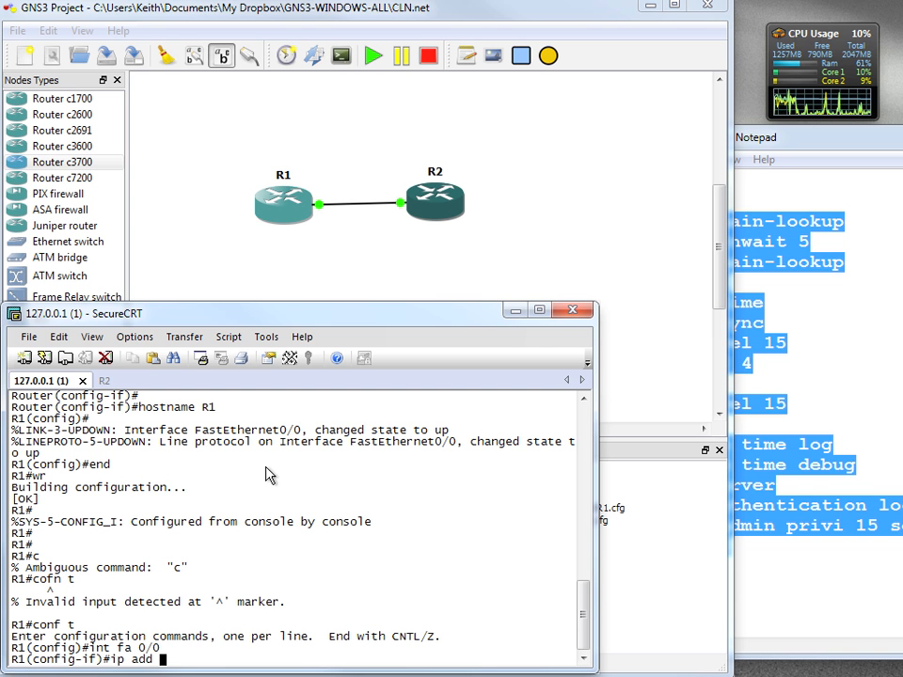
{"action": "type", "text": "10.0.0.1 255.0.0.0"}
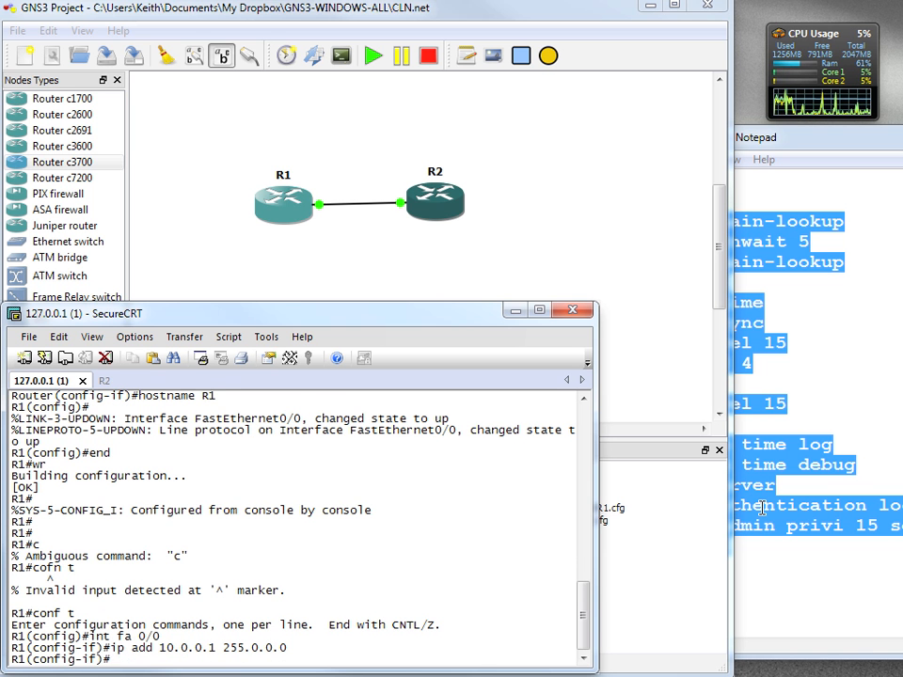
{"action": "left_click", "coordinate": [83, 380]}
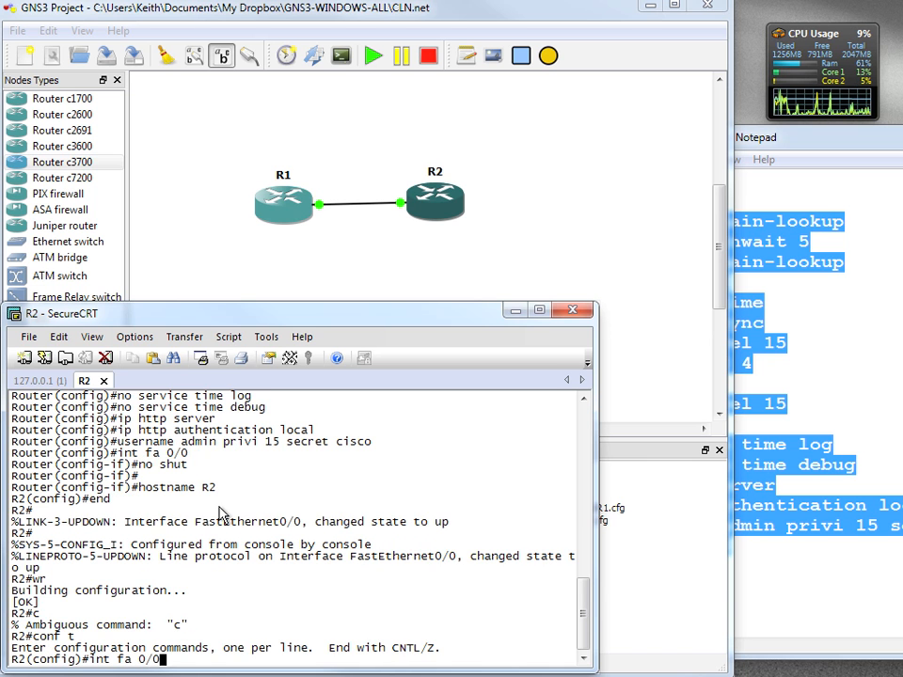
Give R2's FastEthernet0/0 10.0.0.2 255.0.0.0 and ping 10.0.0.1 successfully.
{"action": "type", "text": "ip add 10.0.0.2 255.0.0.0"}
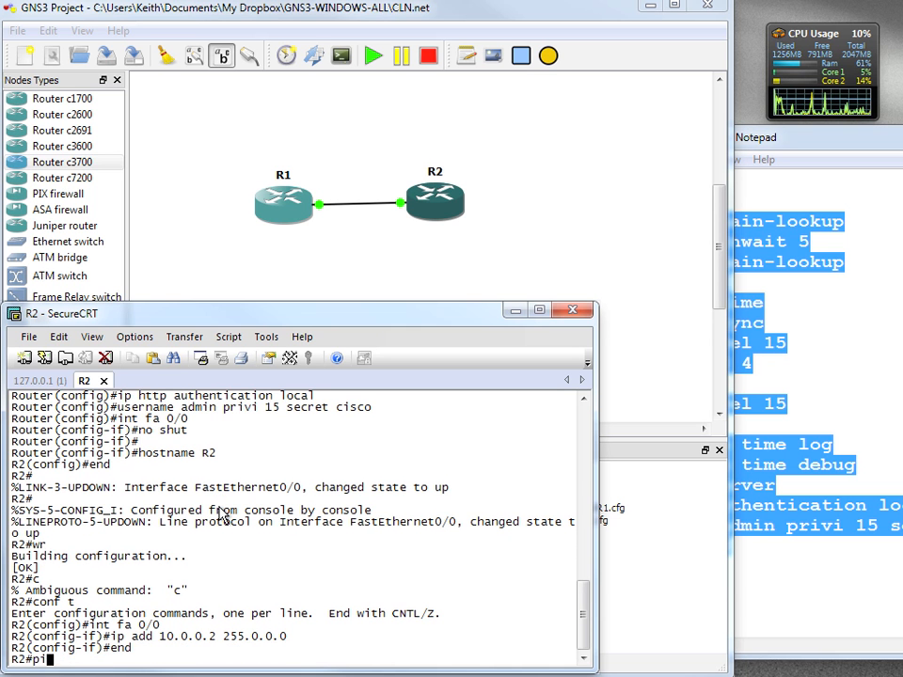
{"action": "type", "text": "ping 10.0.0.1"}
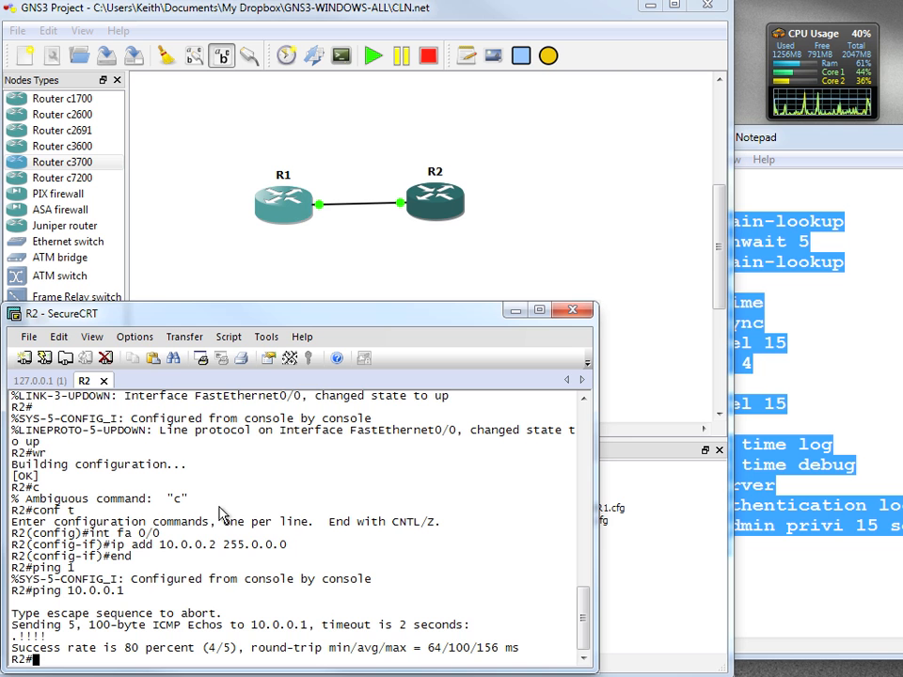
{"action": "mouse_move", "coordinate": [323, 212]}
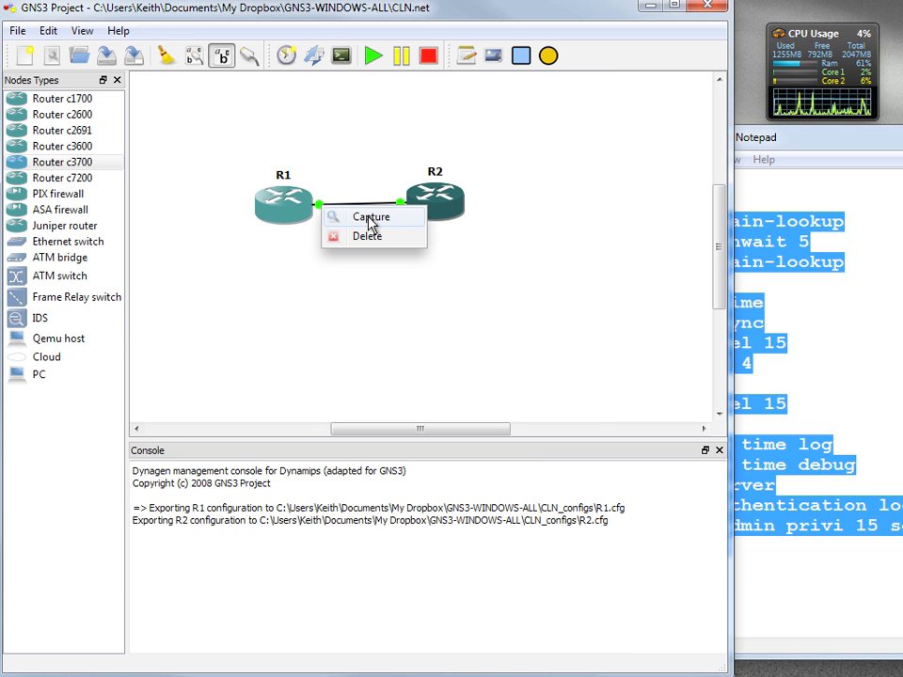
Dismiss the link's context menu and save the CLN project again.
{"action": "left_click", "coordinate": [574, 260]}
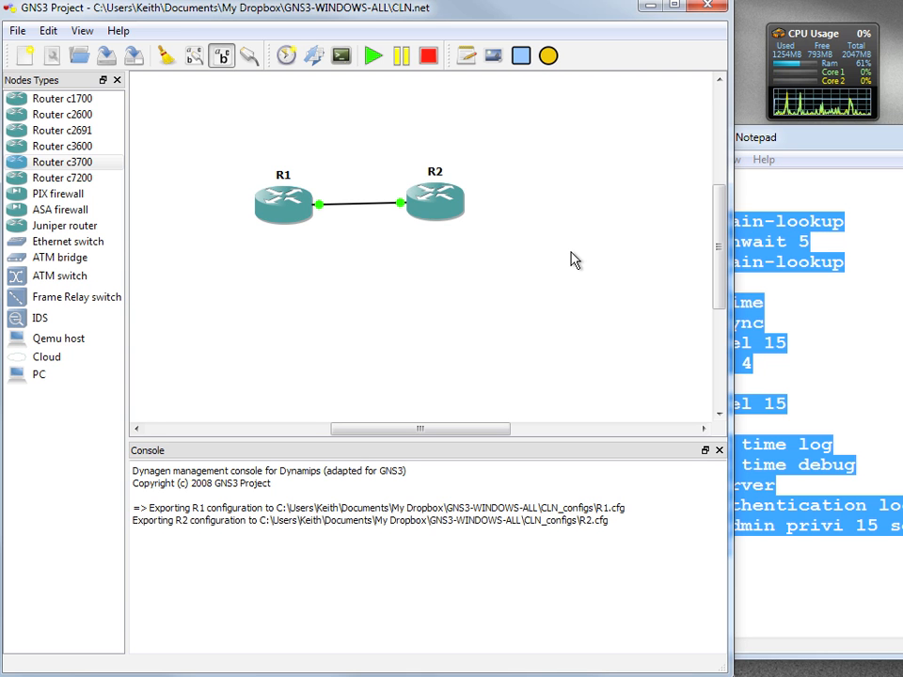
{"action": "left_click", "coordinate": [106, 55]}
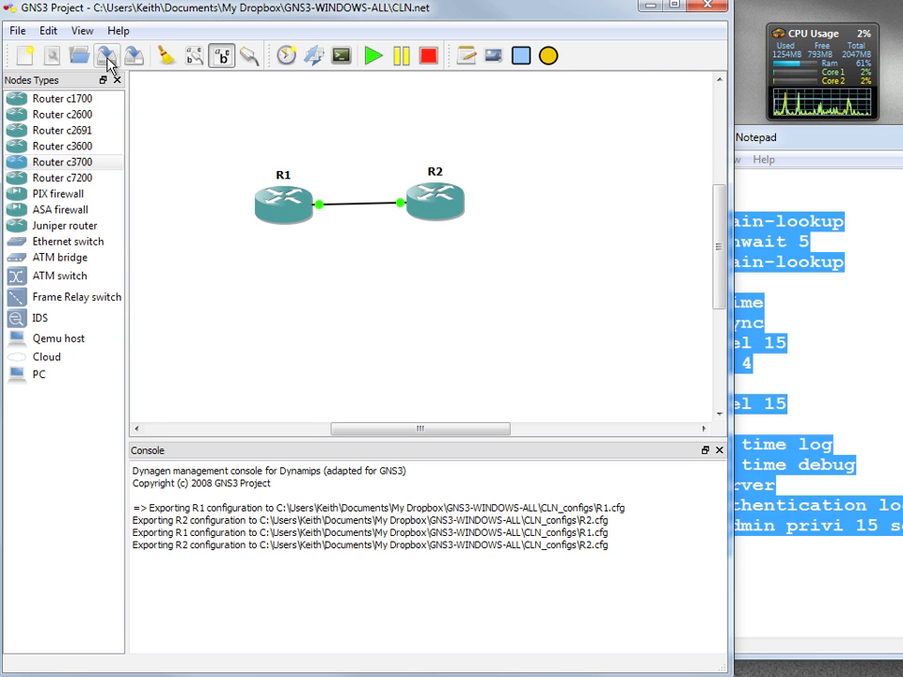